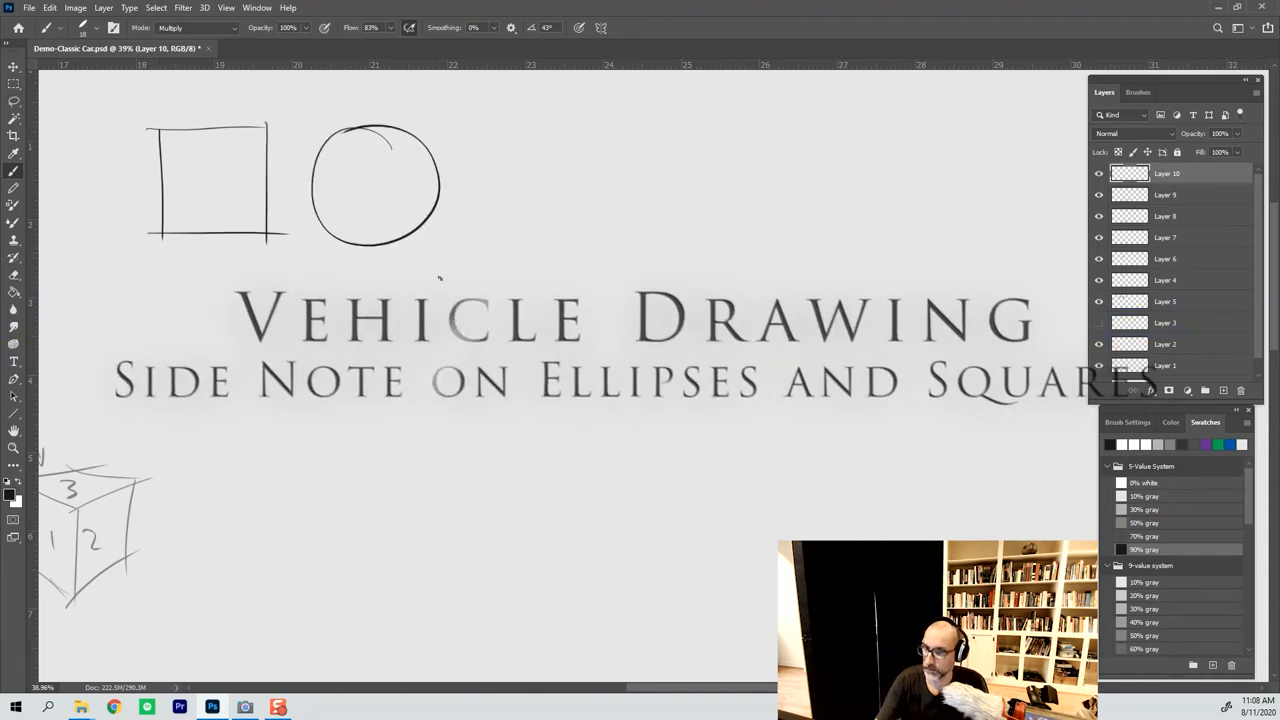
- Draw a circle inscribed in a square to the right of the existing square and circle
{"action": "left_click_drag", "start_coordinate": [500, 120], "coordinate": [620, 240]}
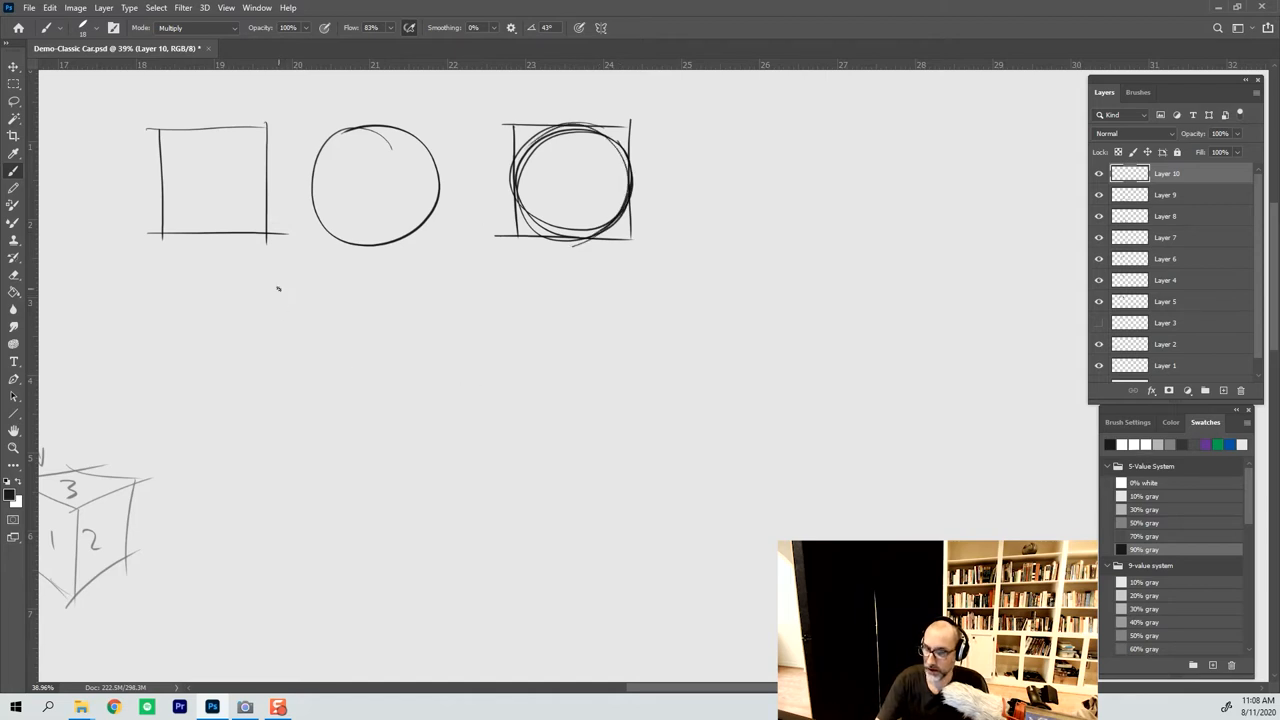
- Sketch a foreshortened square with an ellipse below, and reinforce the circle-in-square's right edge
{"action": "left_click_drag", "start_coordinate": [280, 270], "coordinate": [370, 360]}
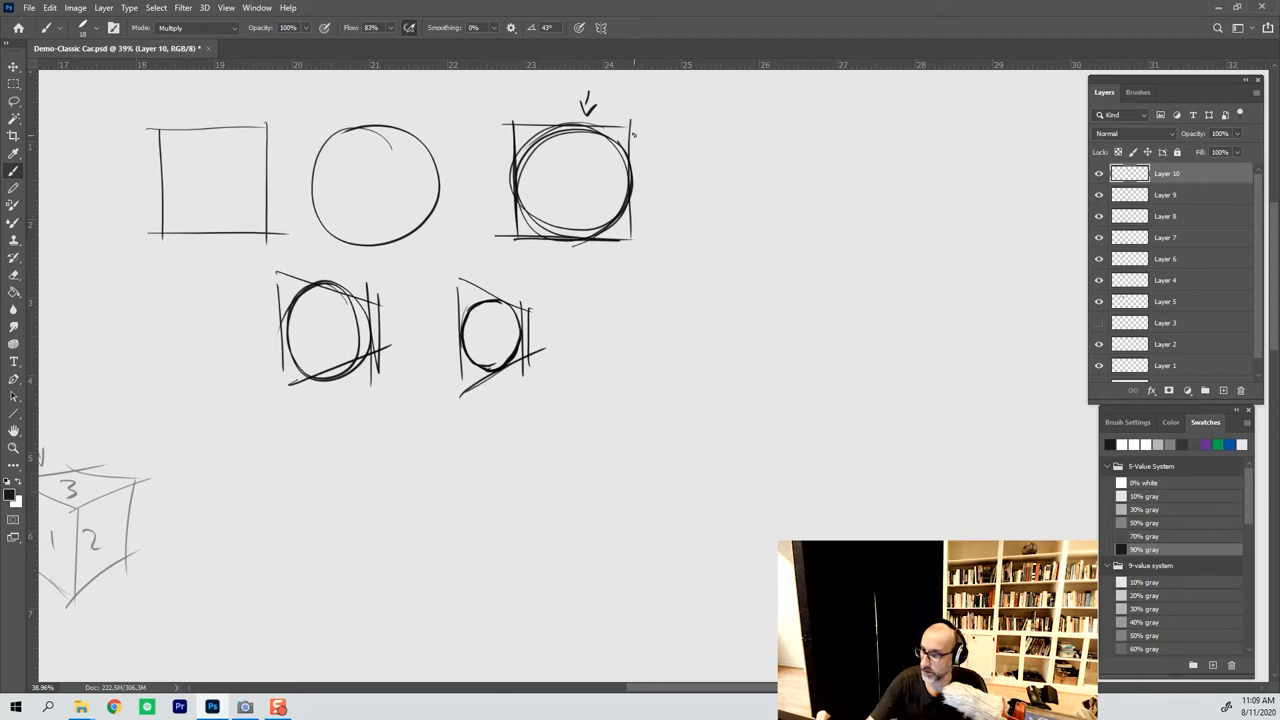
{"action": "left_click_drag", "start_coordinate": [632, 128], "coordinate": [630, 240]}
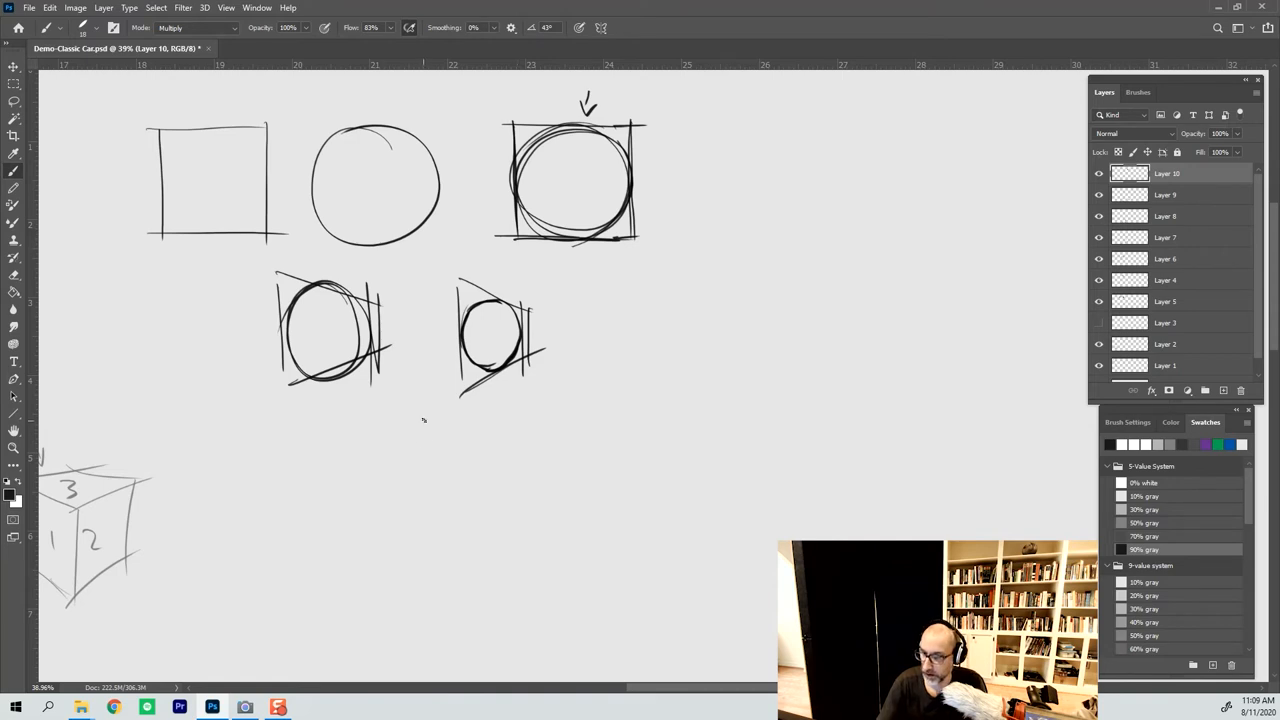
- Draw crossing vertical and horizontal centre lines with an ellipse around them below the squares
{"action": "scroll", "scroll_direction": "down", "scroll_amount": 3}
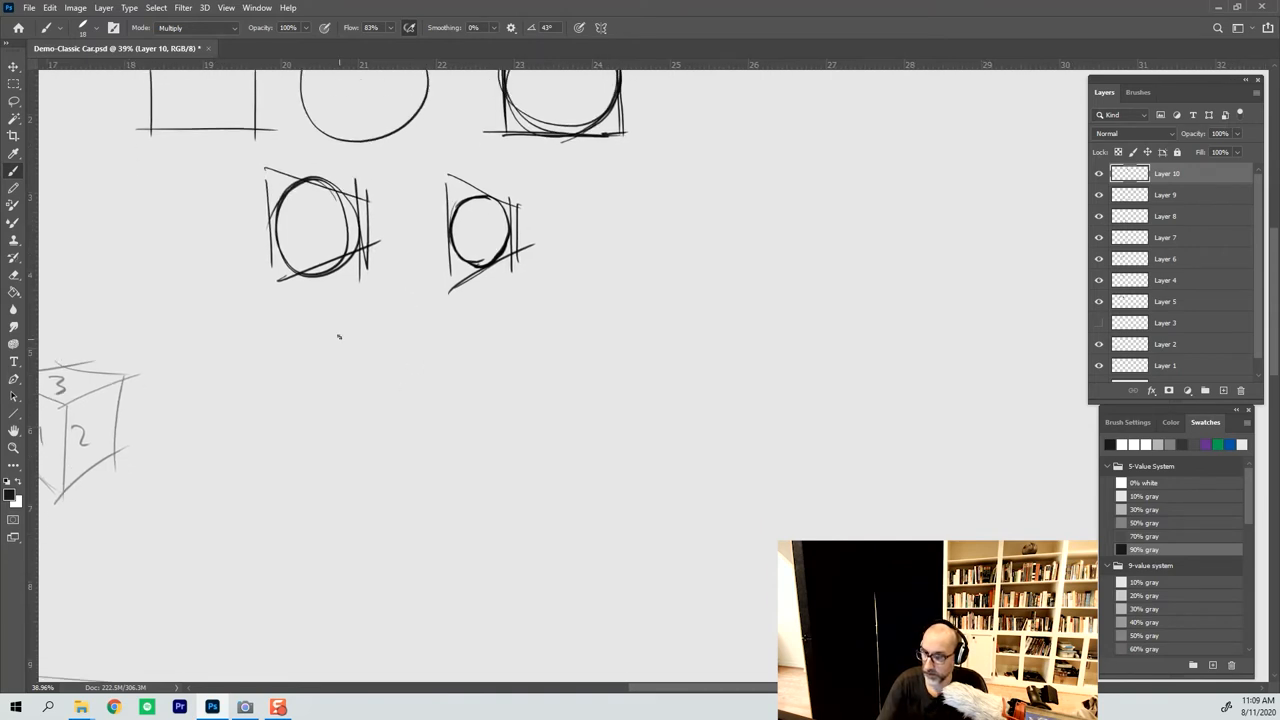
{"action": "mouse_move", "coordinate": [330, 347]}
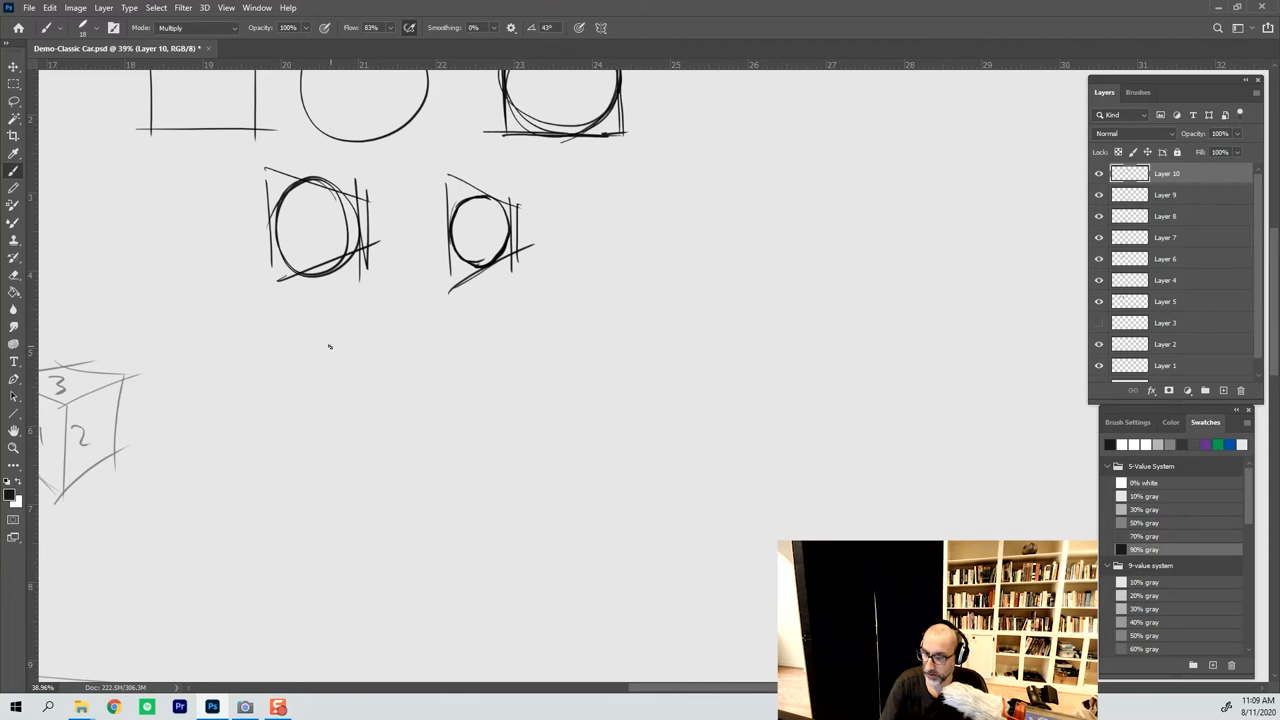
{"action": "mouse_move", "coordinate": [338, 340]}
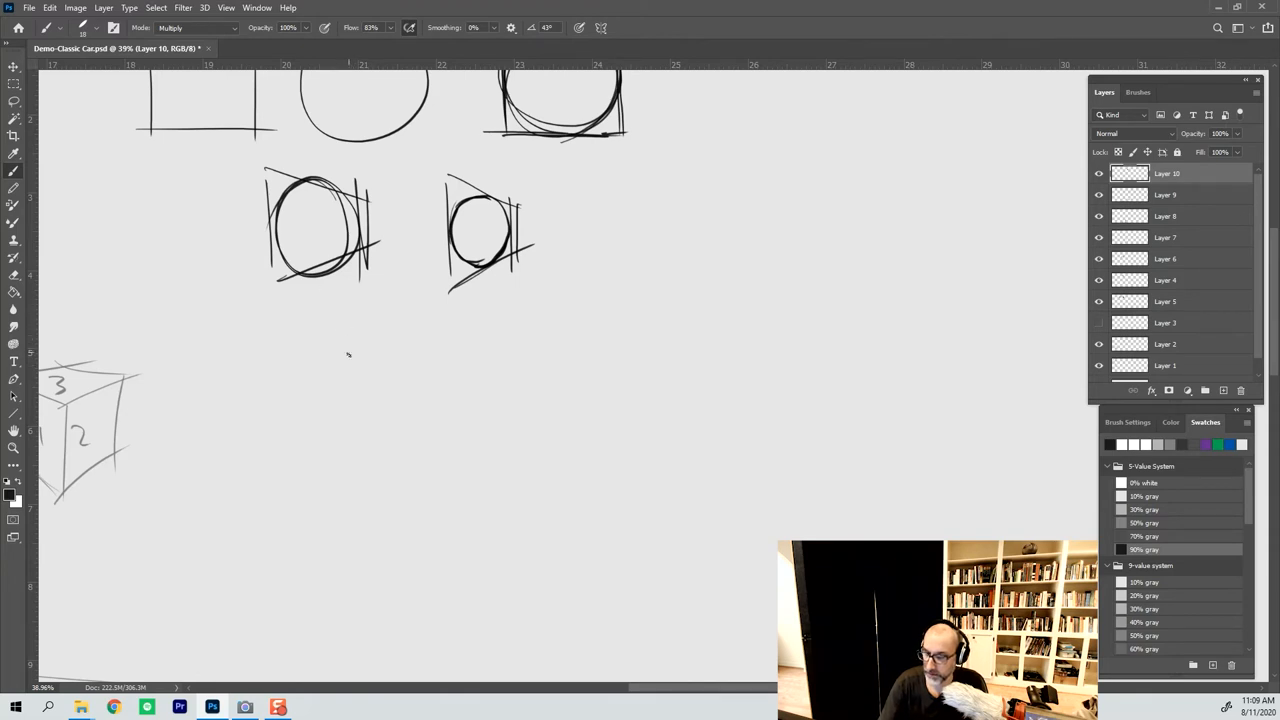
{"action": "left_click_drag", "start_coordinate": [348, 310], "coordinate": [350, 495]}
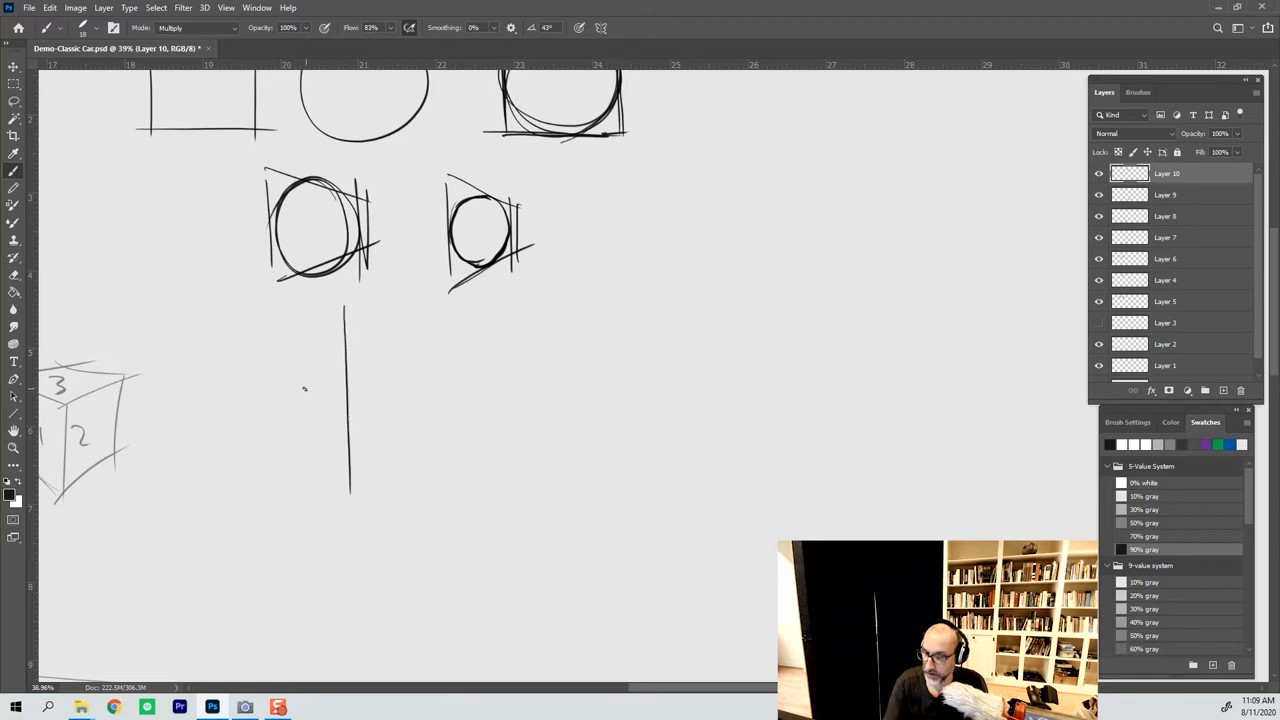
{"action": "left_click_drag", "start_coordinate": [287, 388], "coordinate": [432, 382]}
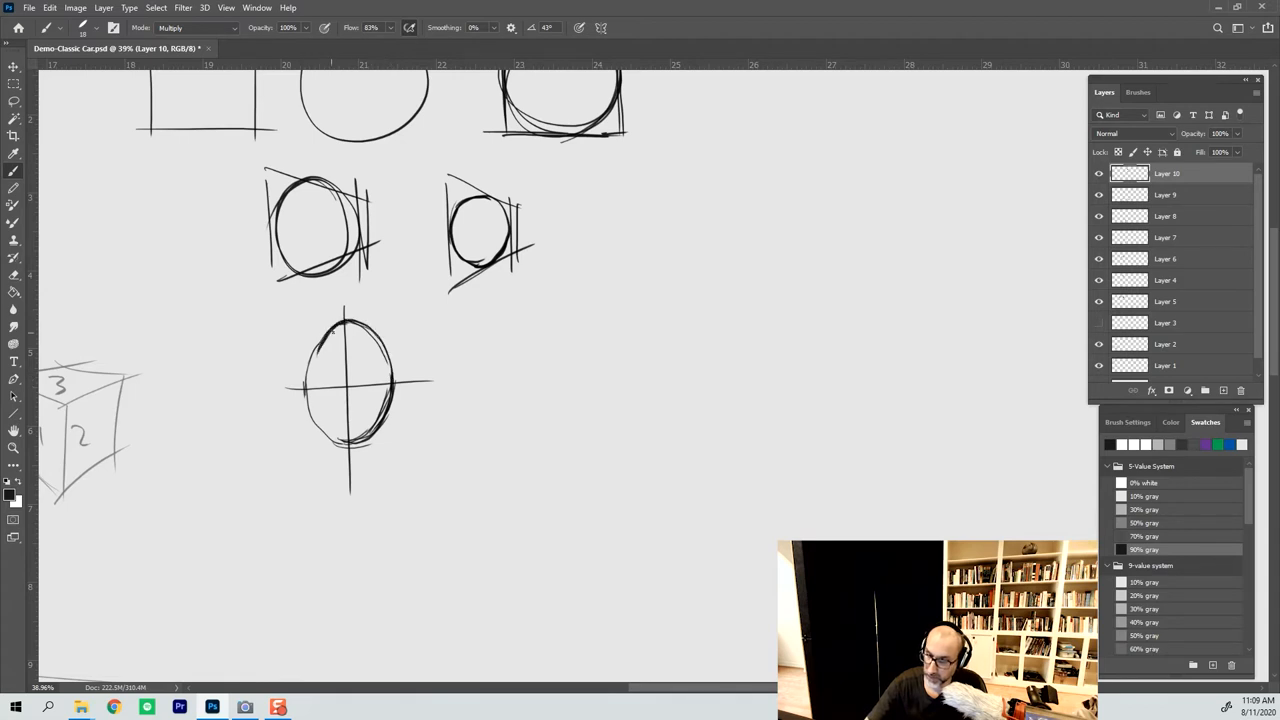
- Draw two thin ellipses right of the crossed ellipse and a foreshortened plane to its left
{"action": "left_click_drag", "start_coordinate": [332, 330], "coordinate": [340, 450]}
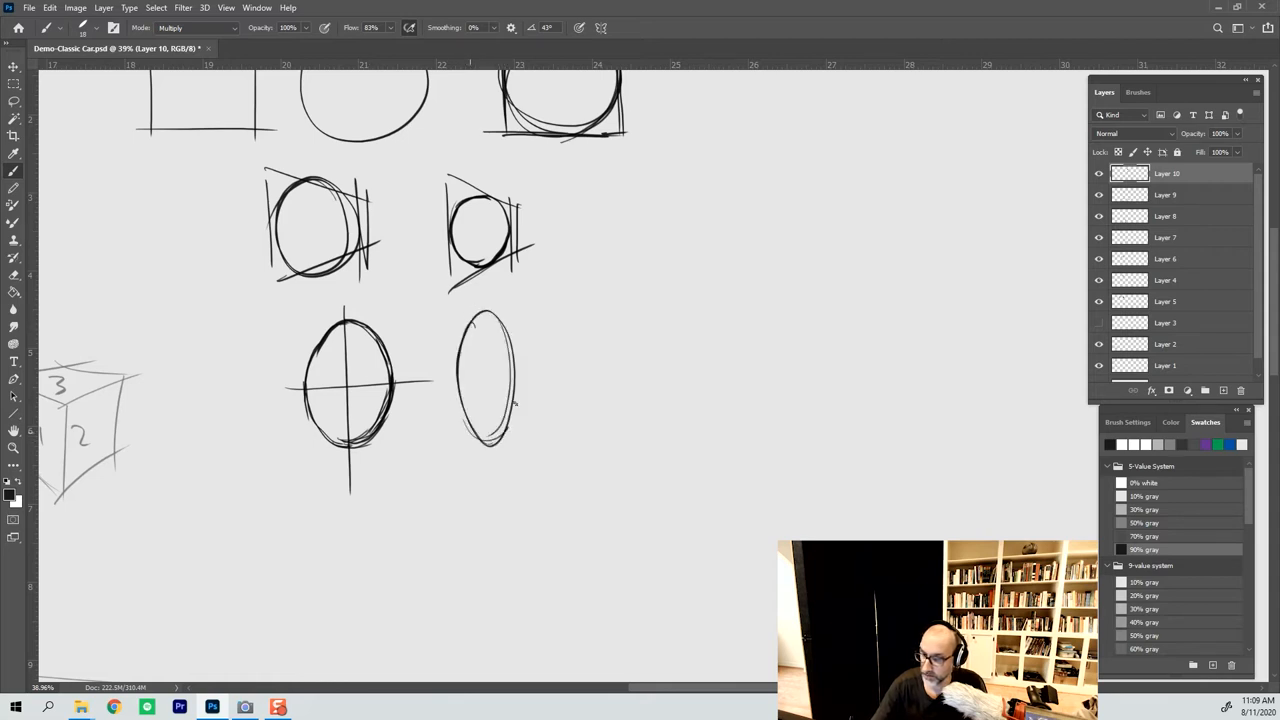
{"action": "left_click_drag", "start_coordinate": [545, 310], "coordinate": [590, 440]}
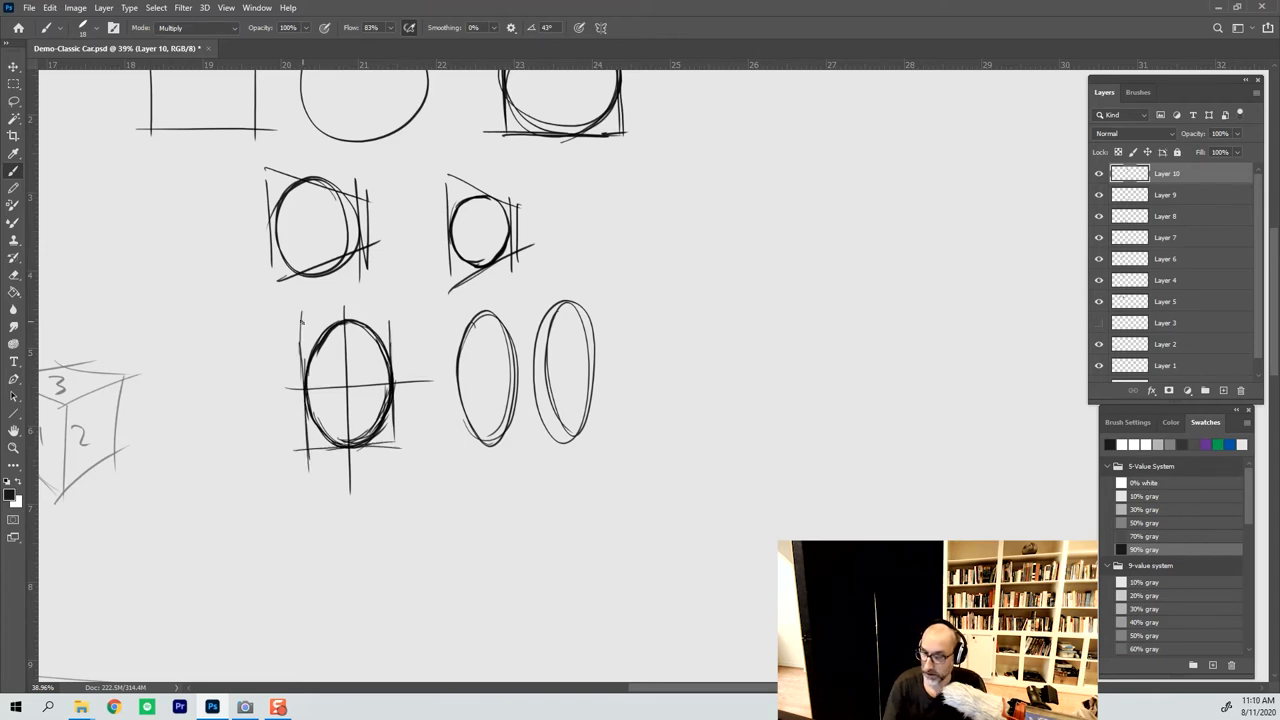
{"action": "left_click_drag", "start_coordinate": [290, 322], "coordinate": [420, 325]}
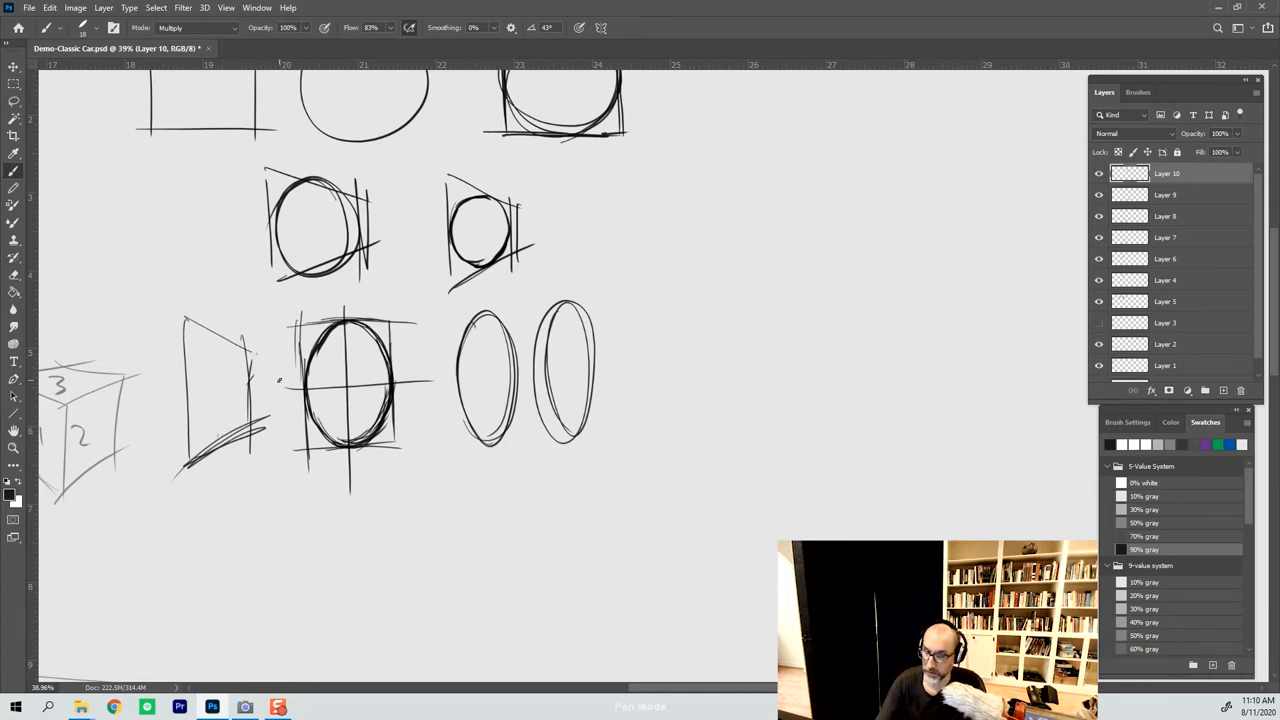
- Draw a long perspective box with ellipses at both ends to form a cylinder
{"action": "scroll", "scroll_direction": "down", "scroll_amount": 3}
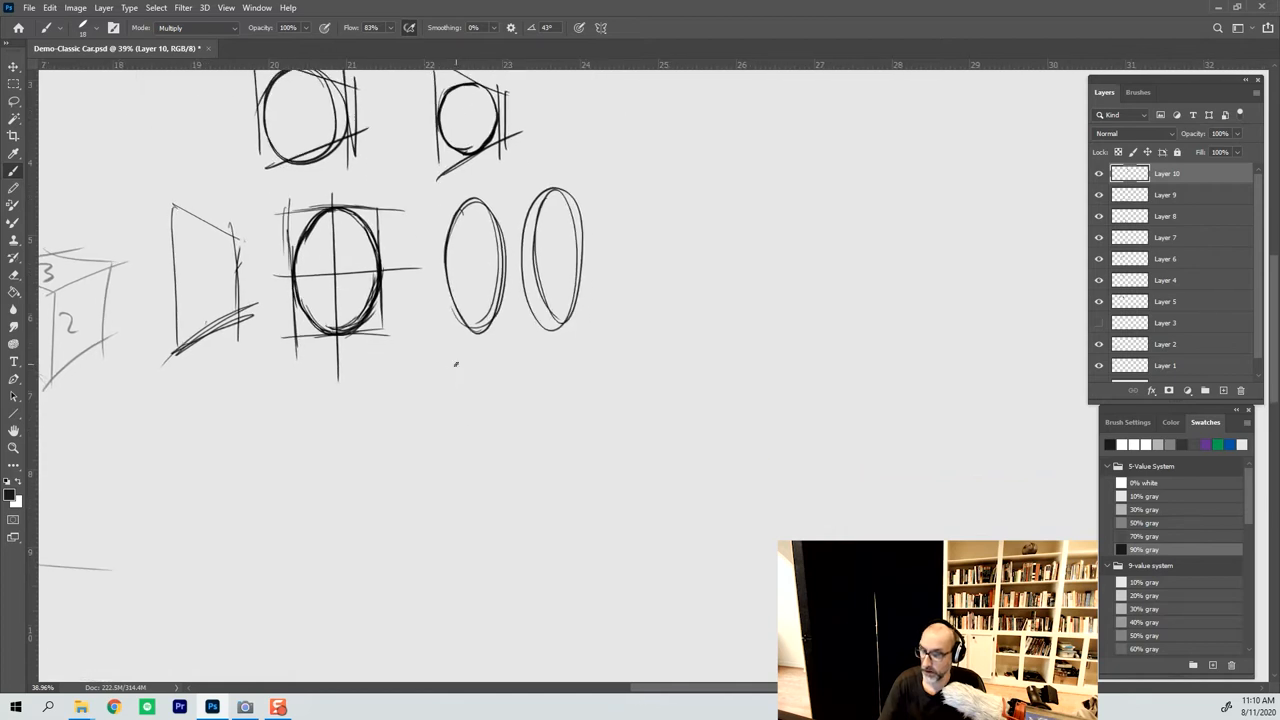
{"action": "mouse_move", "coordinate": [294, 460]}
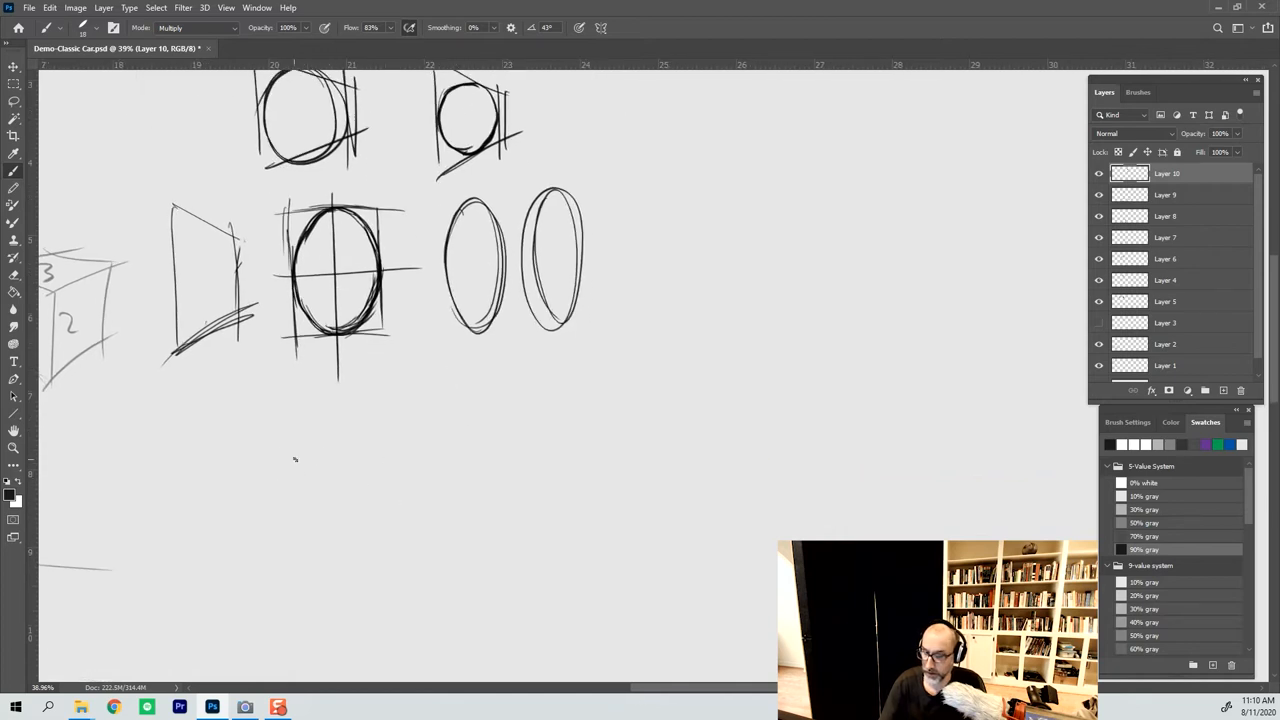
{"action": "left_click_drag", "start_coordinate": [237, 452], "coordinate": [448, 503]}
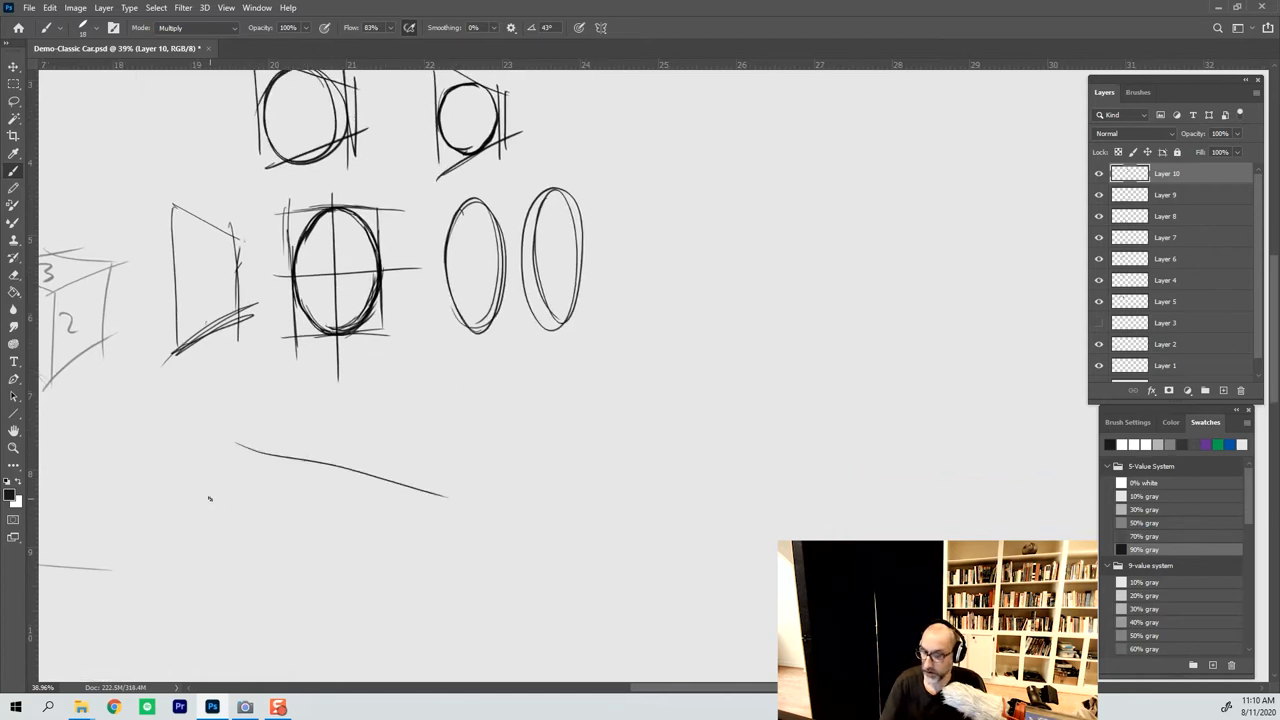
{"action": "left_click_drag", "start_coordinate": [210, 510], "coordinate": [505, 575]}
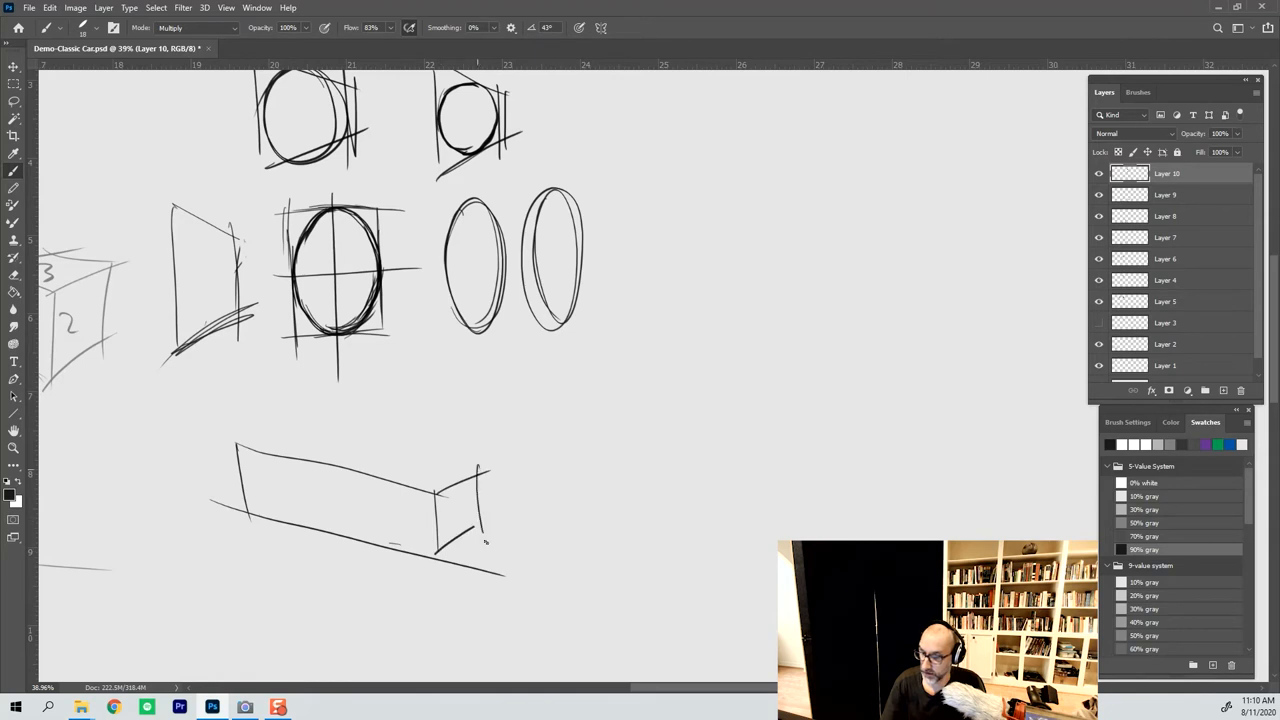
{"action": "left_click_drag", "start_coordinate": [455, 490], "coordinate": [465, 535]}
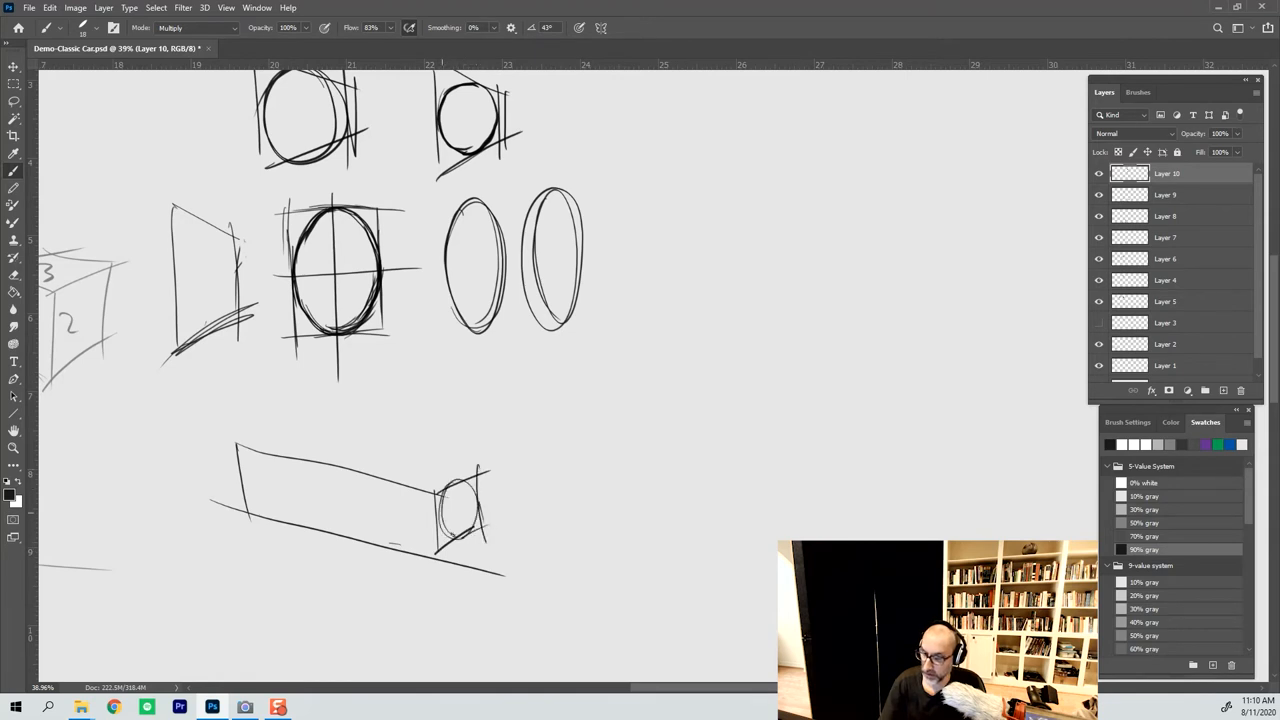
{"action": "left_click_drag", "start_coordinate": [245, 455], "coordinate": [280, 510]}
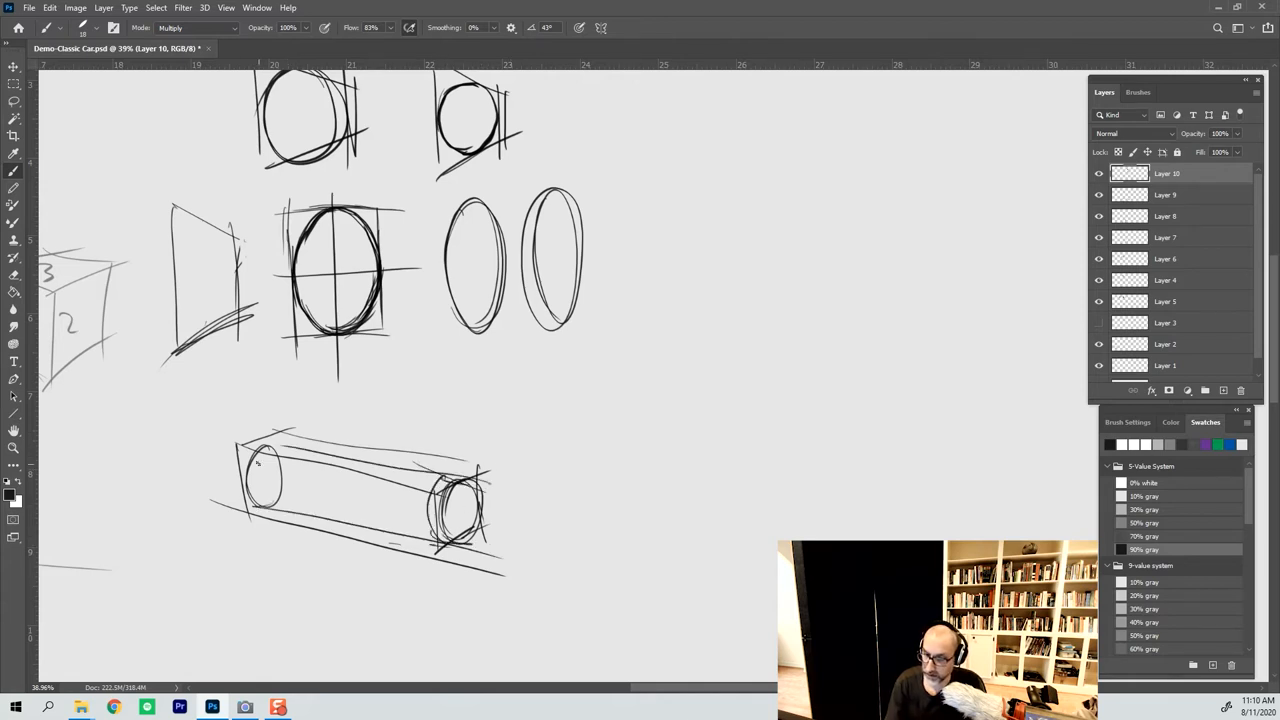
{"action": "left_click_drag", "start_coordinate": [255, 455], "coordinate": [275, 495]}
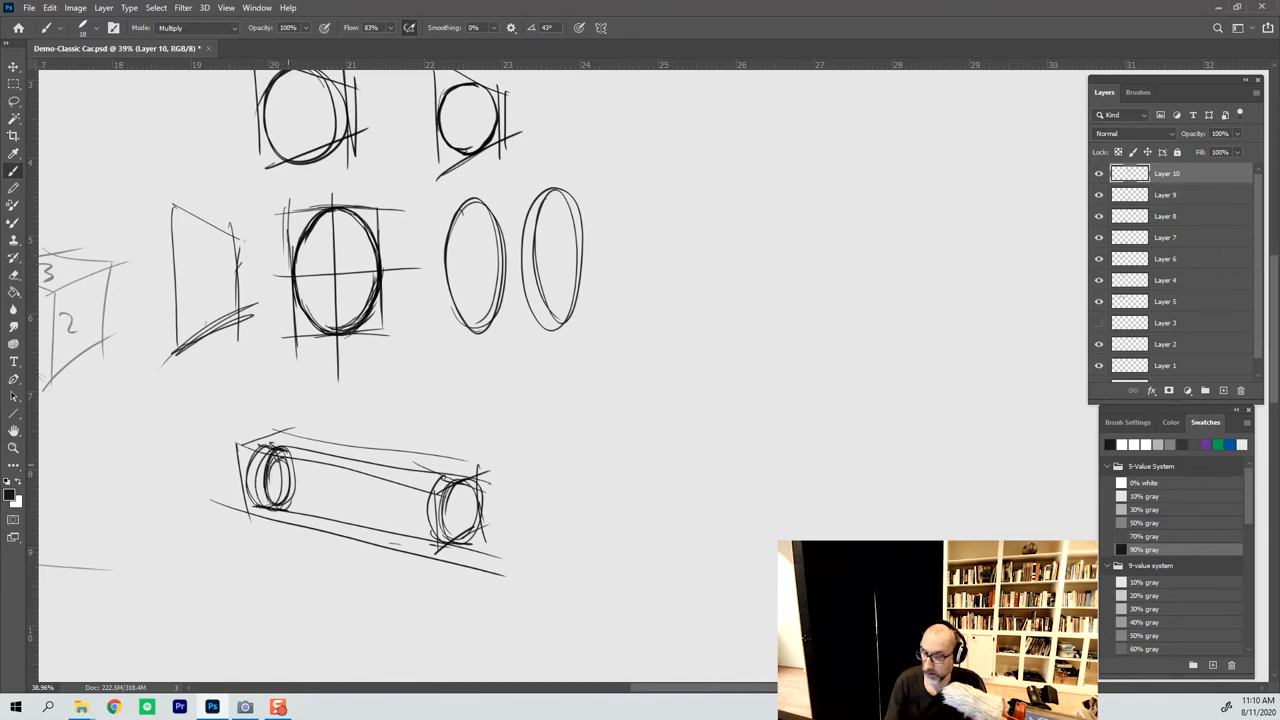
- Add the centre axle, a wheel circle with fender, and the car body's upper curve
{"action": "left_click_drag", "start_coordinate": [278, 475], "coordinate": [410, 488]}
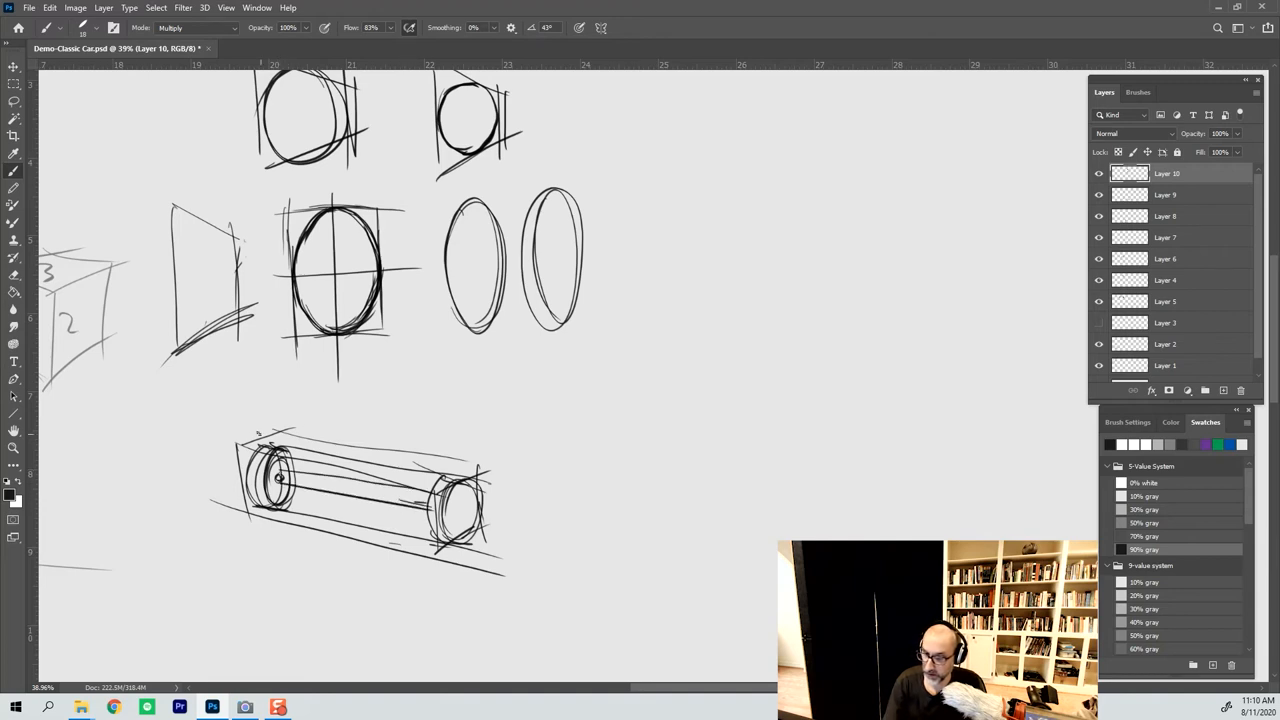
{"action": "left_click_drag", "start_coordinate": [240, 480], "coordinate": [400, 500]}
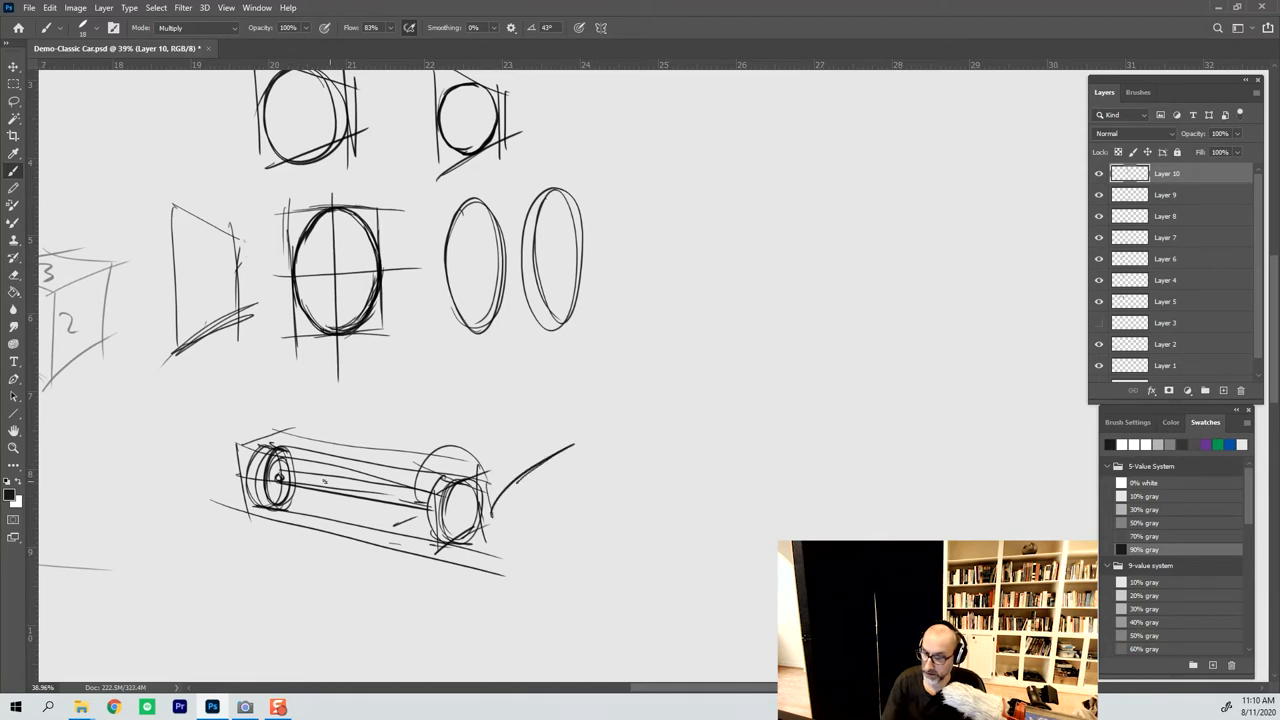
{"action": "left_click_drag", "start_coordinate": [240, 460], "coordinate": [440, 390]}
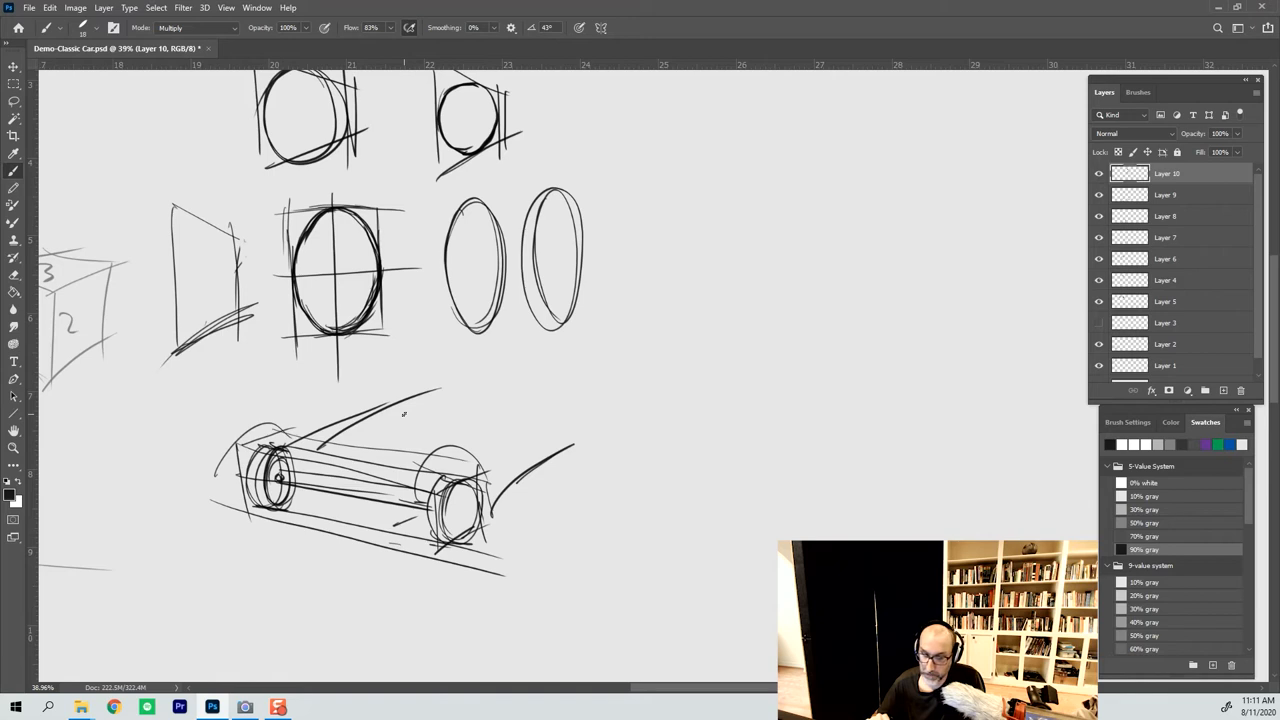
{"action": "mouse_move", "coordinate": [640, 430]}
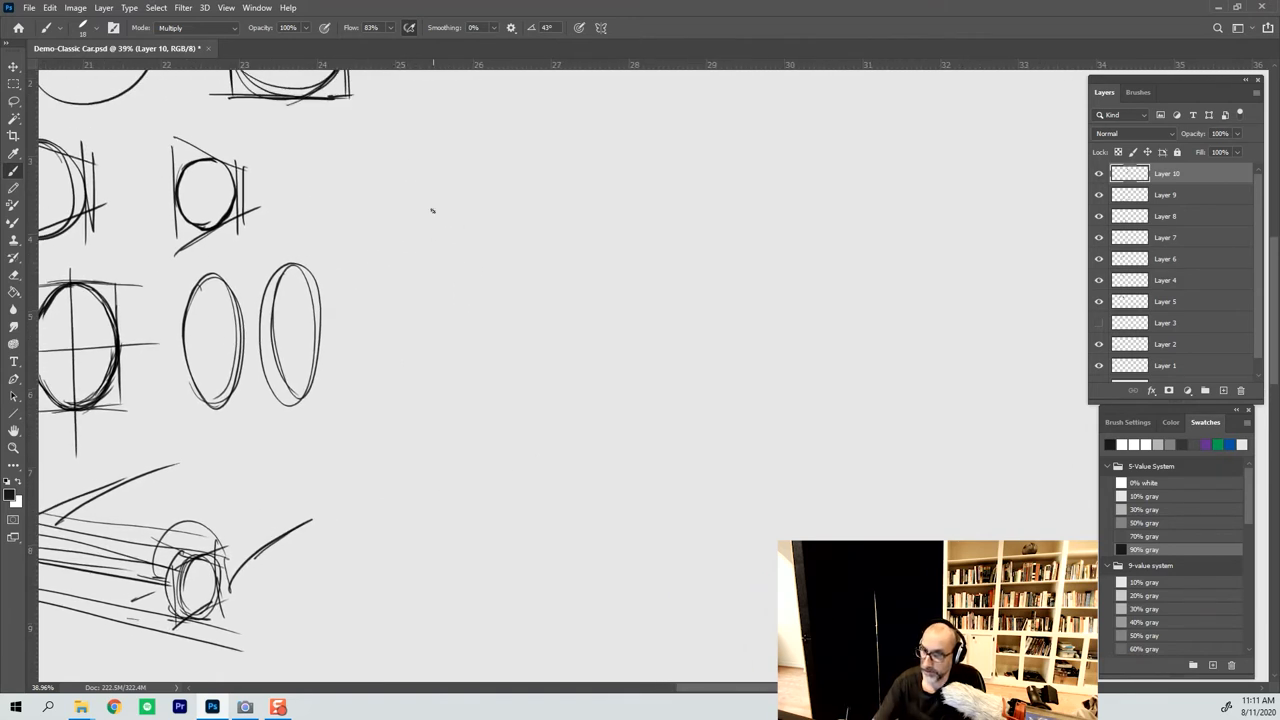
- Draw a foreshortened square with X diagonals, vanishing-point guide lines, and an inscribed ellipse
{"action": "left_click_drag", "start_coordinate": [430, 155], "coordinate": [430, 330]}
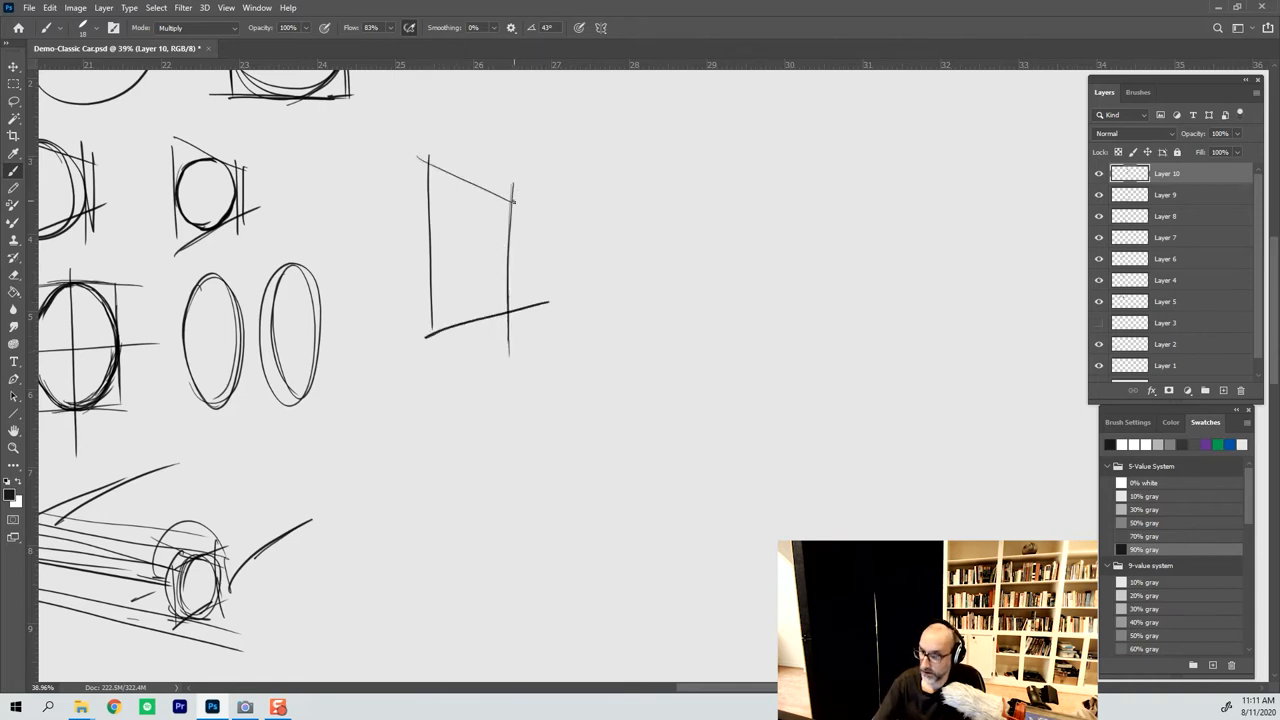
{"action": "left_click_drag", "start_coordinate": [528, 180], "coordinate": [428, 345]}
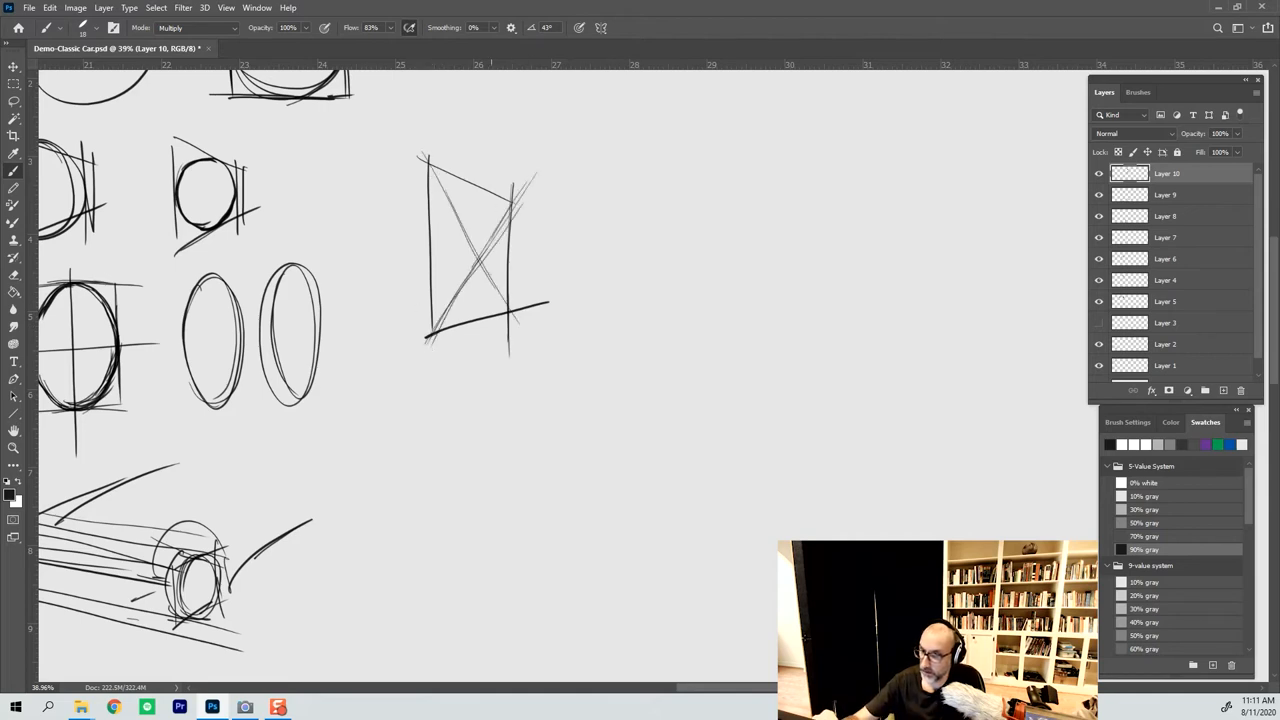
{"action": "left_click_drag", "start_coordinate": [460, 170], "coordinate": [510, 350]}
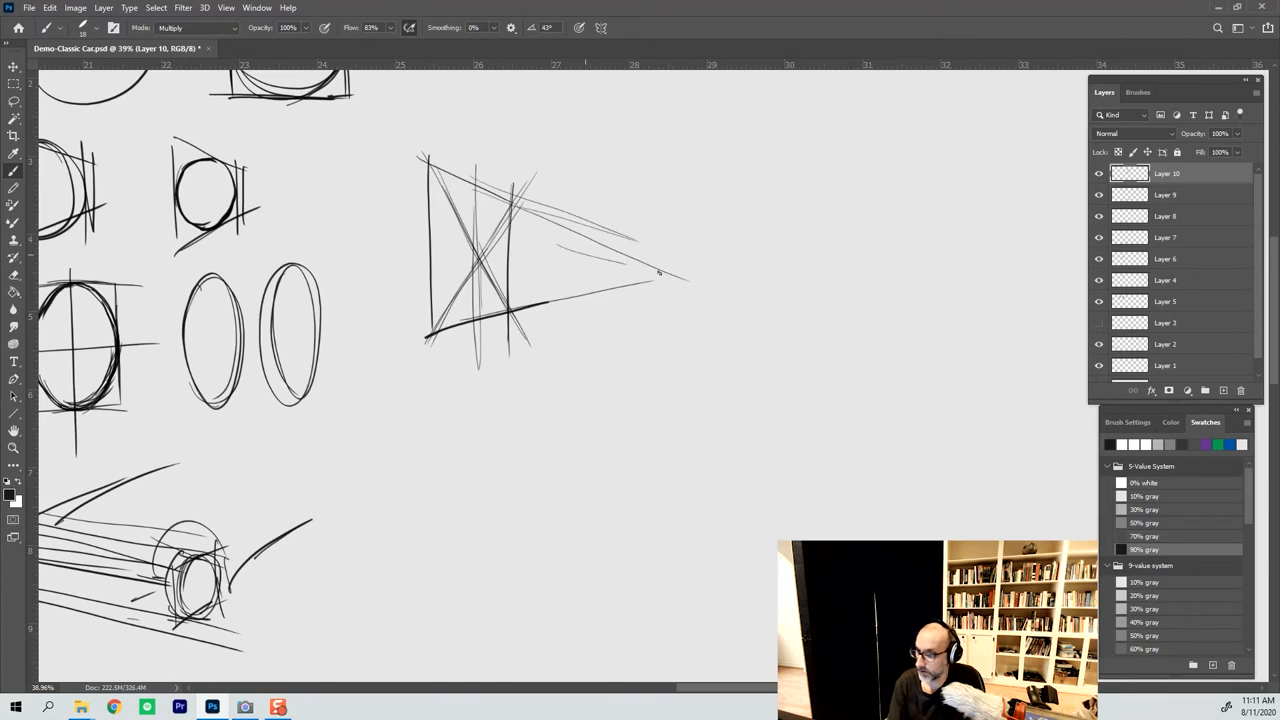
{"action": "left_click_drag", "start_coordinate": [385, 263], "coordinate": [685, 280]}
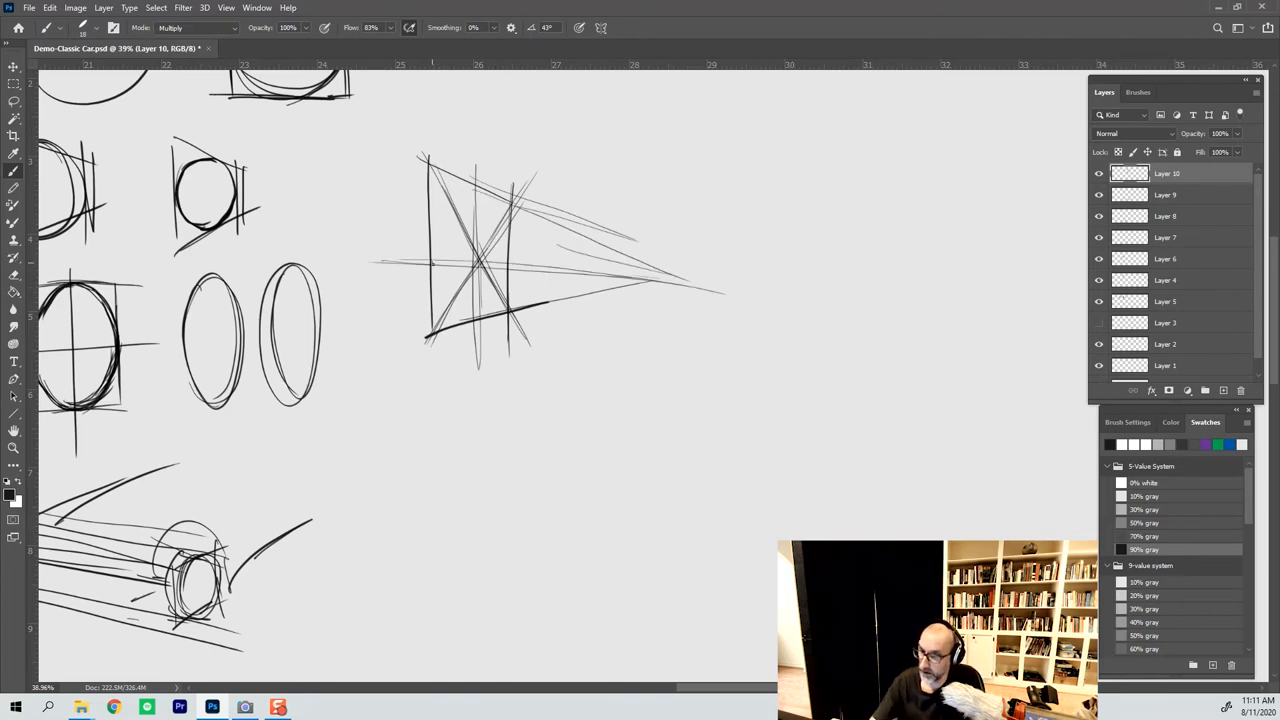
{"action": "left_click_drag", "start_coordinate": [430, 185], "coordinate": [520, 200]}
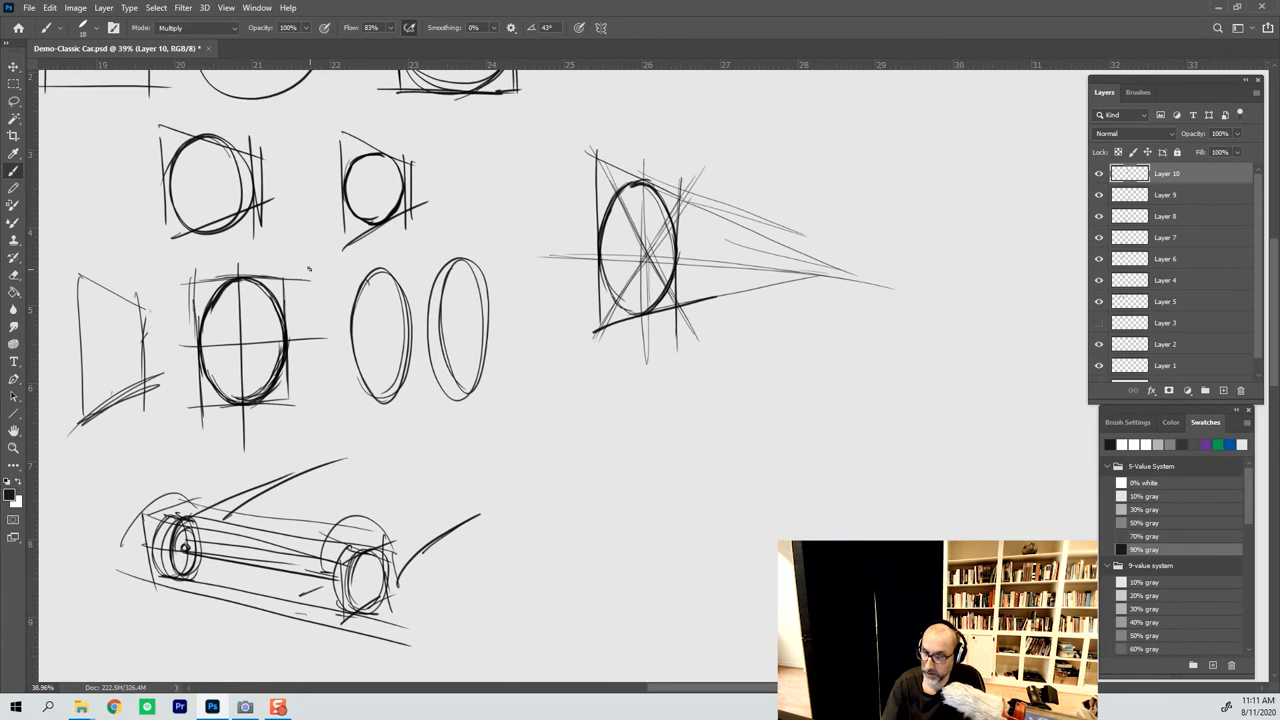
- Sketch a small spoked wheel, a lower perspective square, two short dark marks and a guide line
{"action": "left_click_drag", "start_coordinate": [290, 265], "coordinate": [330, 300]}
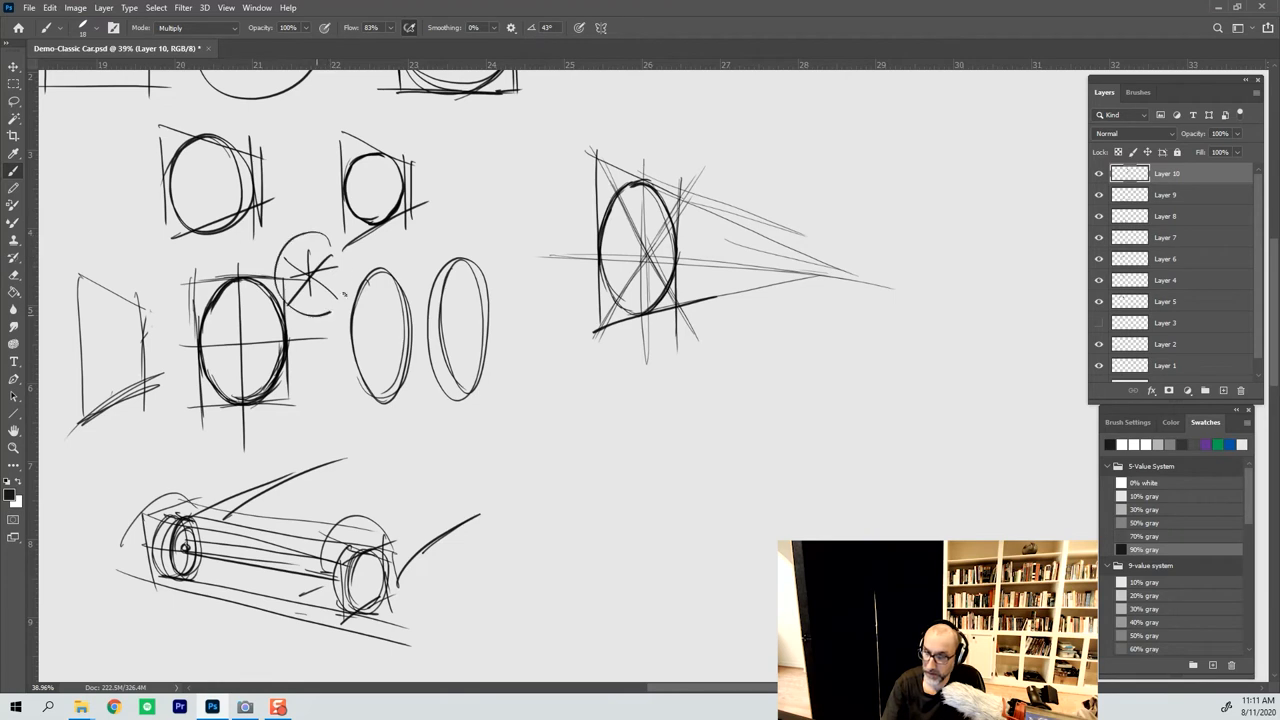
{"action": "left_click_drag", "start_coordinate": [290, 250], "coordinate": [330, 330]}
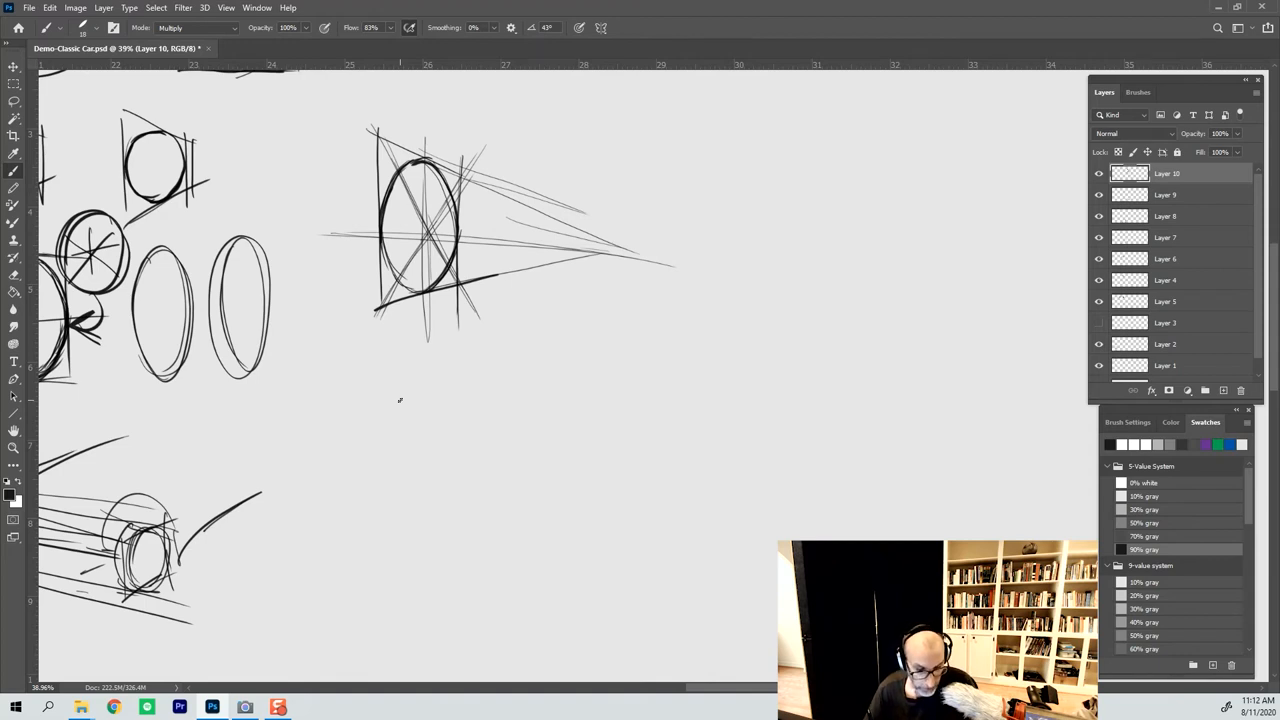
{"action": "mouse_move", "coordinate": [430, 443]}
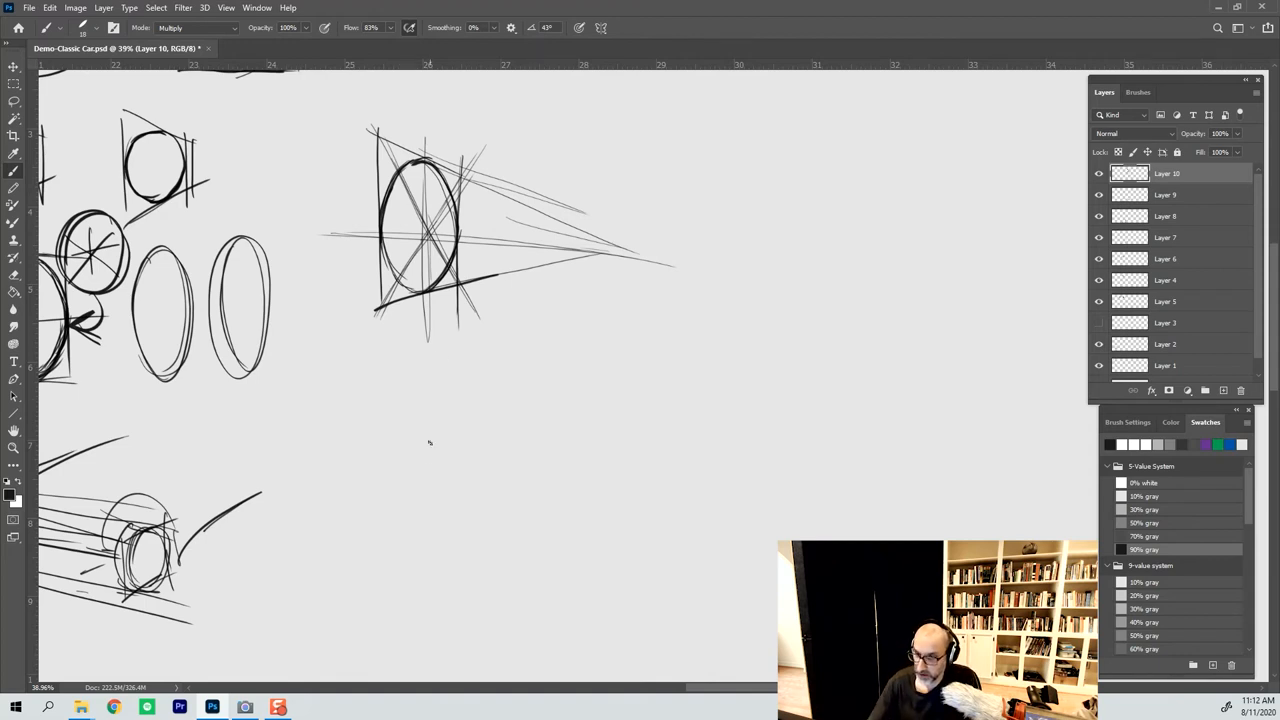
{"action": "left_click_drag", "start_coordinate": [445, 415], "coordinate": [450, 550]}
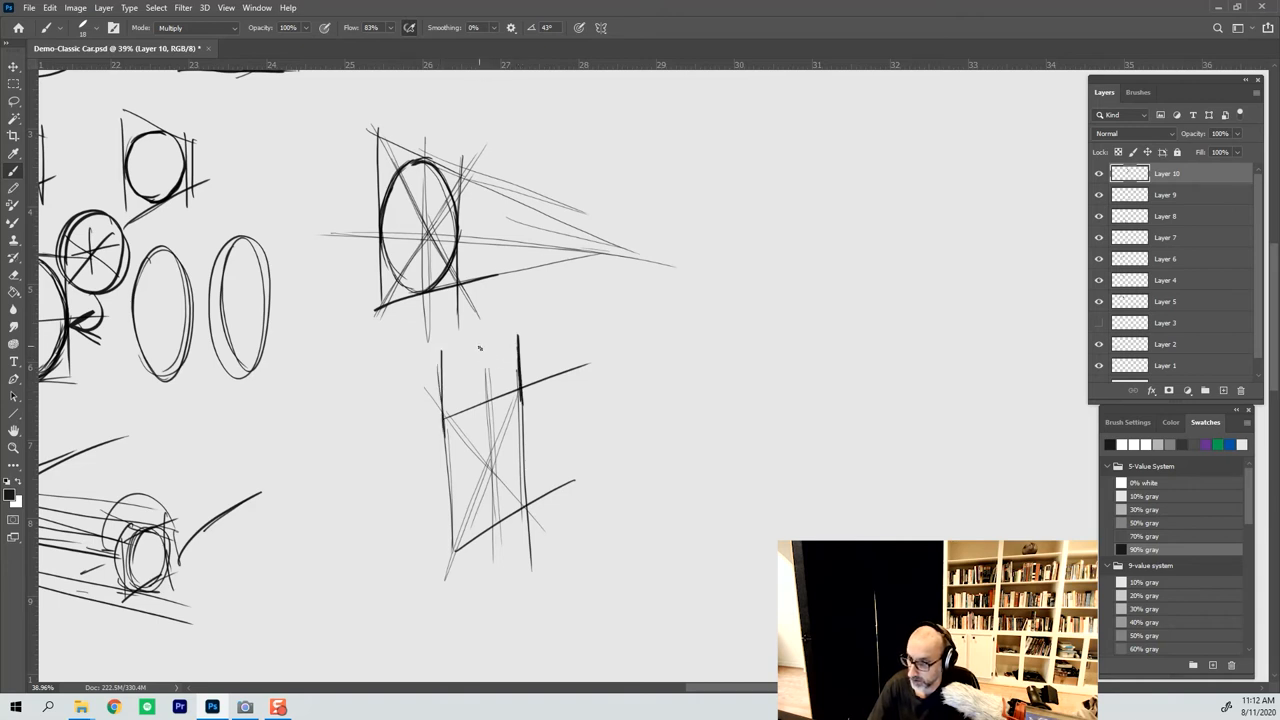
{"action": "left_click_drag", "start_coordinate": [478, 345], "coordinate": [480, 375]}
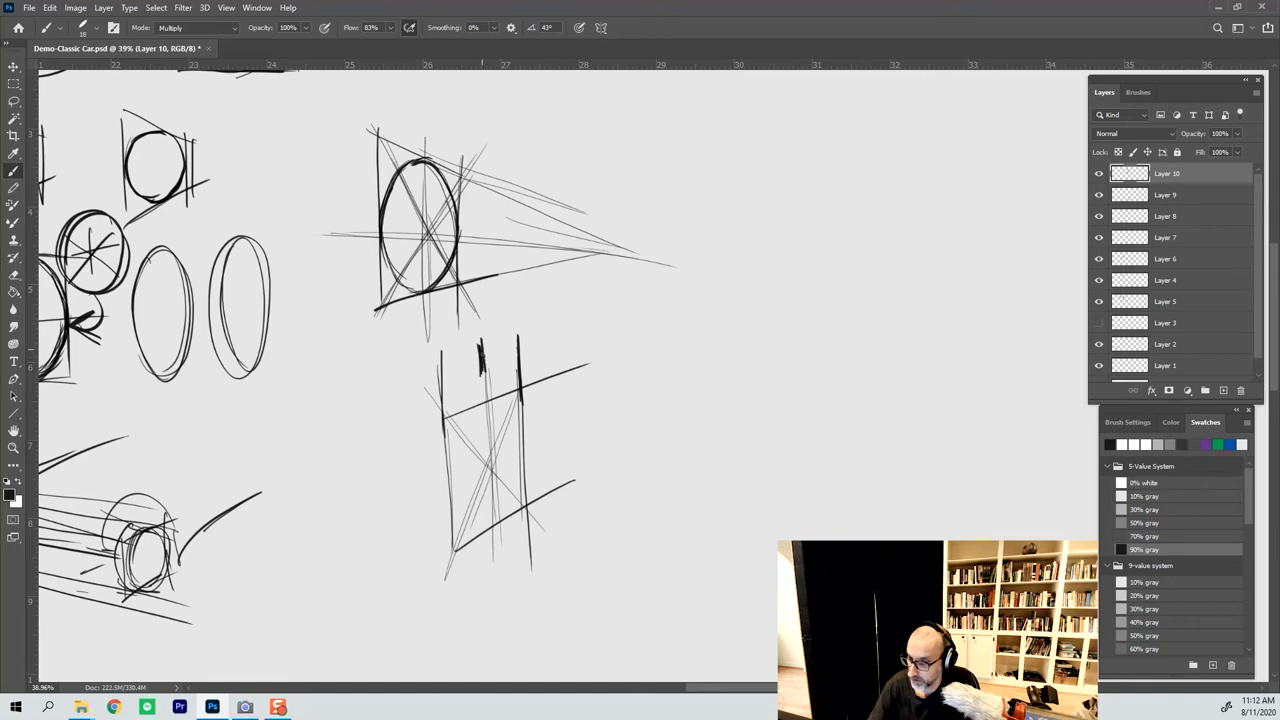
{"action": "left_click_drag", "start_coordinate": [490, 350], "coordinate": [490, 410]}
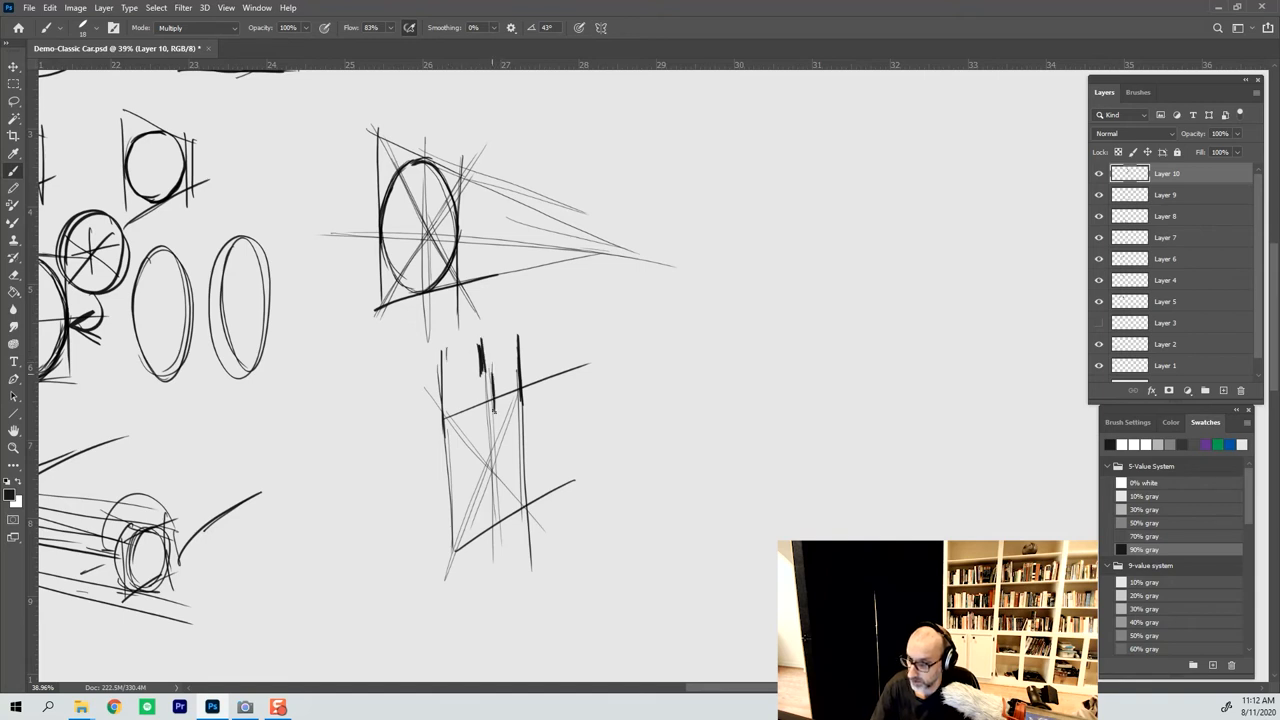
{"action": "left_click_drag", "start_coordinate": [491, 320], "coordinate": [491, 410]}
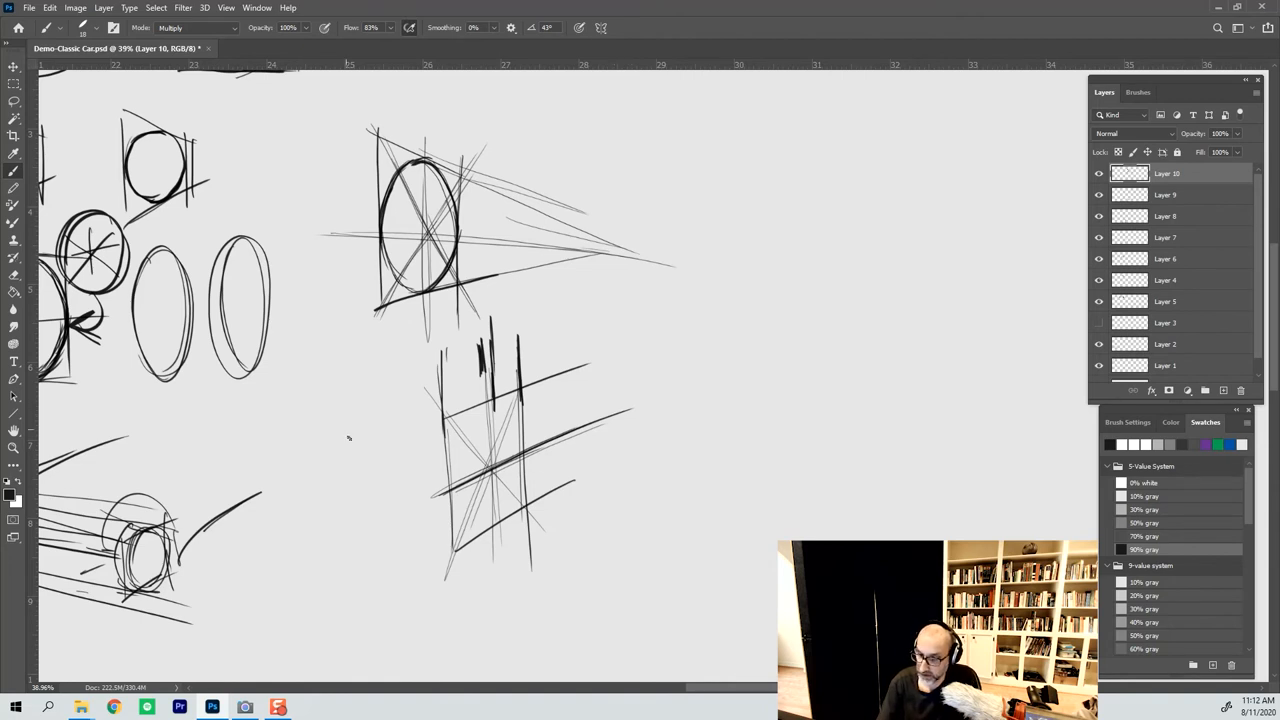
- Draw a plain cross left of the square, then centre lines and an ellipse inside the square
{"action": "left_click_drag", "start_coordinate": [352, 405], "coordinate": [352, 590]}
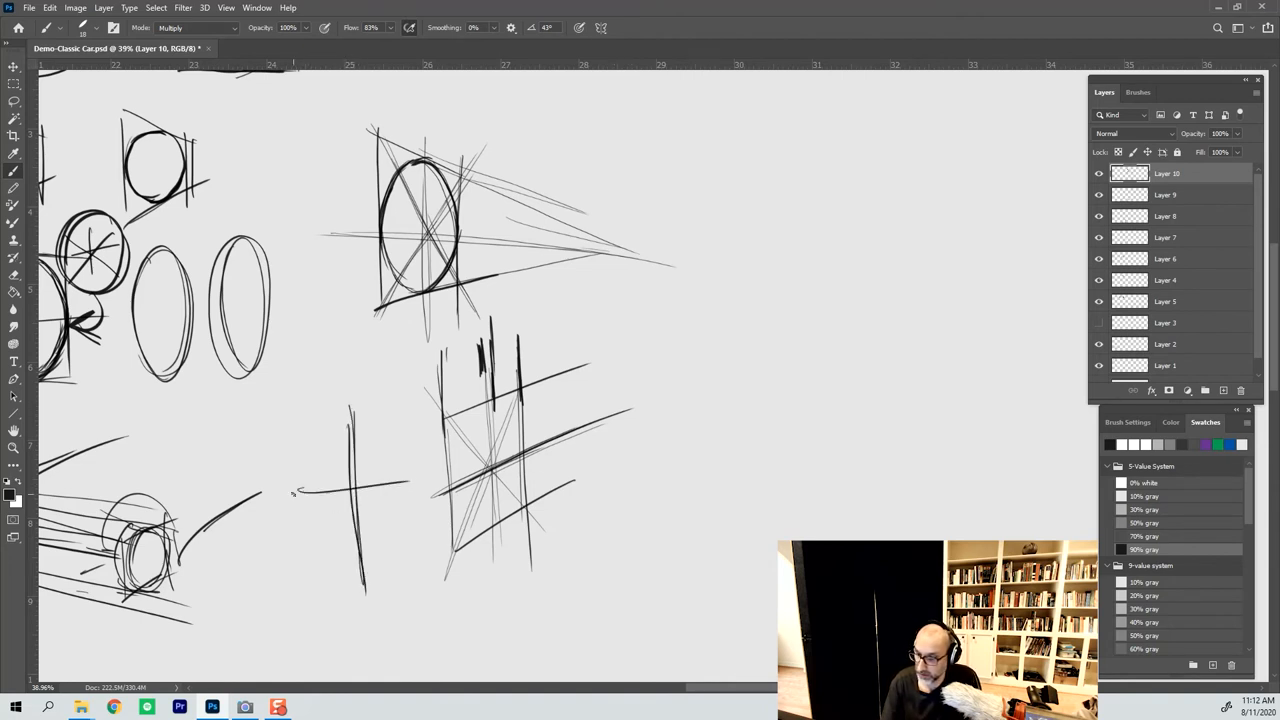
{"action": "left_click_drag", "start_coordinate": [290, 492], "coordinate": [390, 492]}
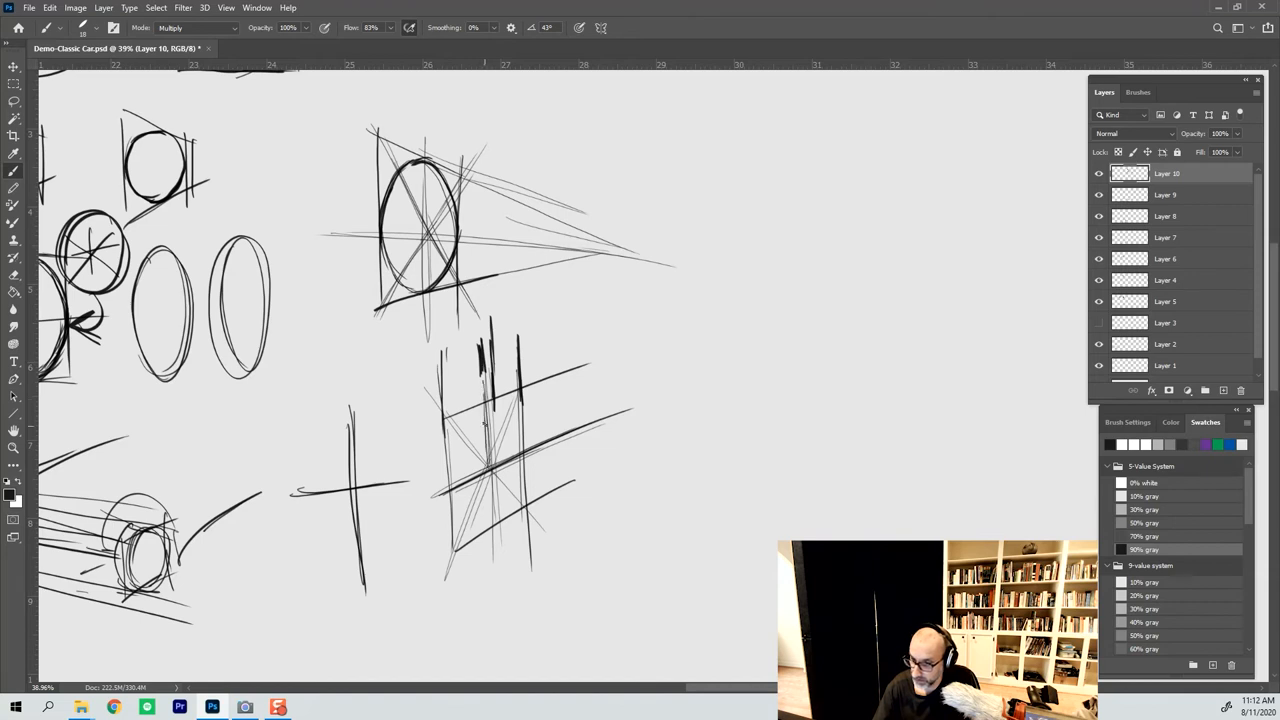
{"action": "left_click_drag", "start_coordinate": [487, 400], "coordinate": [497, 545]}
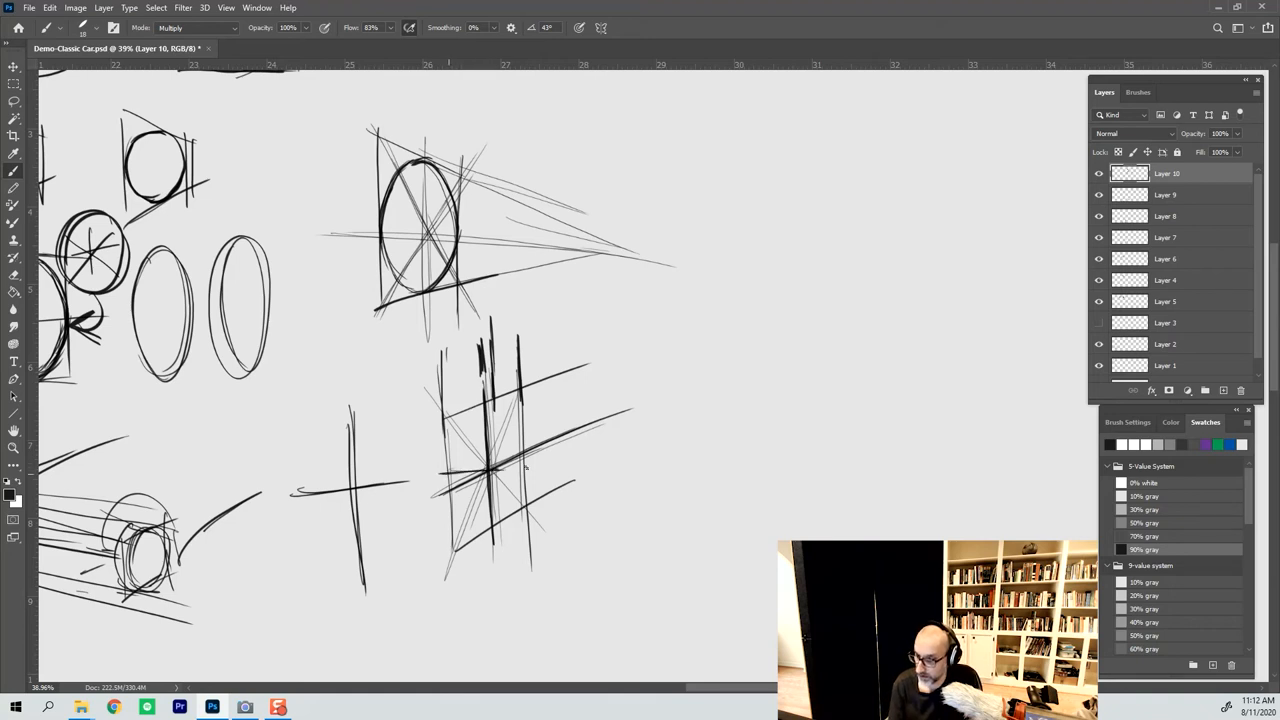
{"action": "left_click_drag", "start_coordinate": [425, 467], "coordinate": [560, 465]}
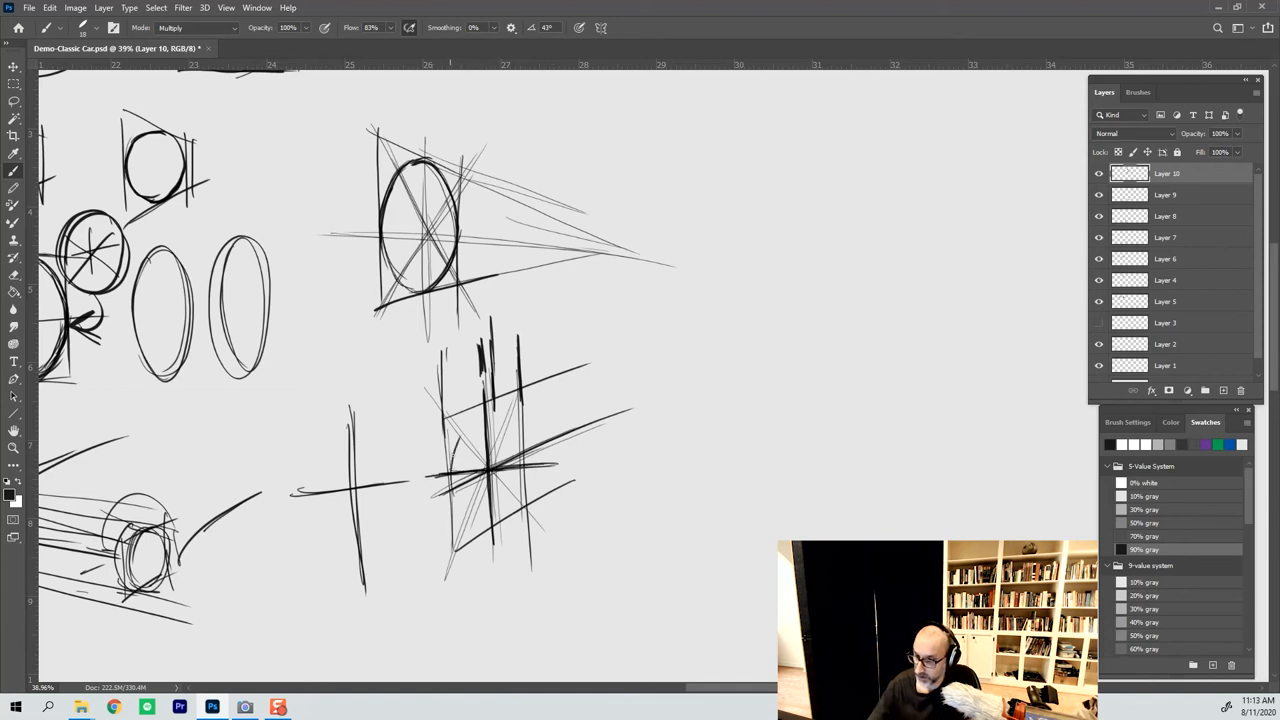
{"action": "left_click_drag", "start_coordinate": [510, 400], "coordinate": [450, 465]}
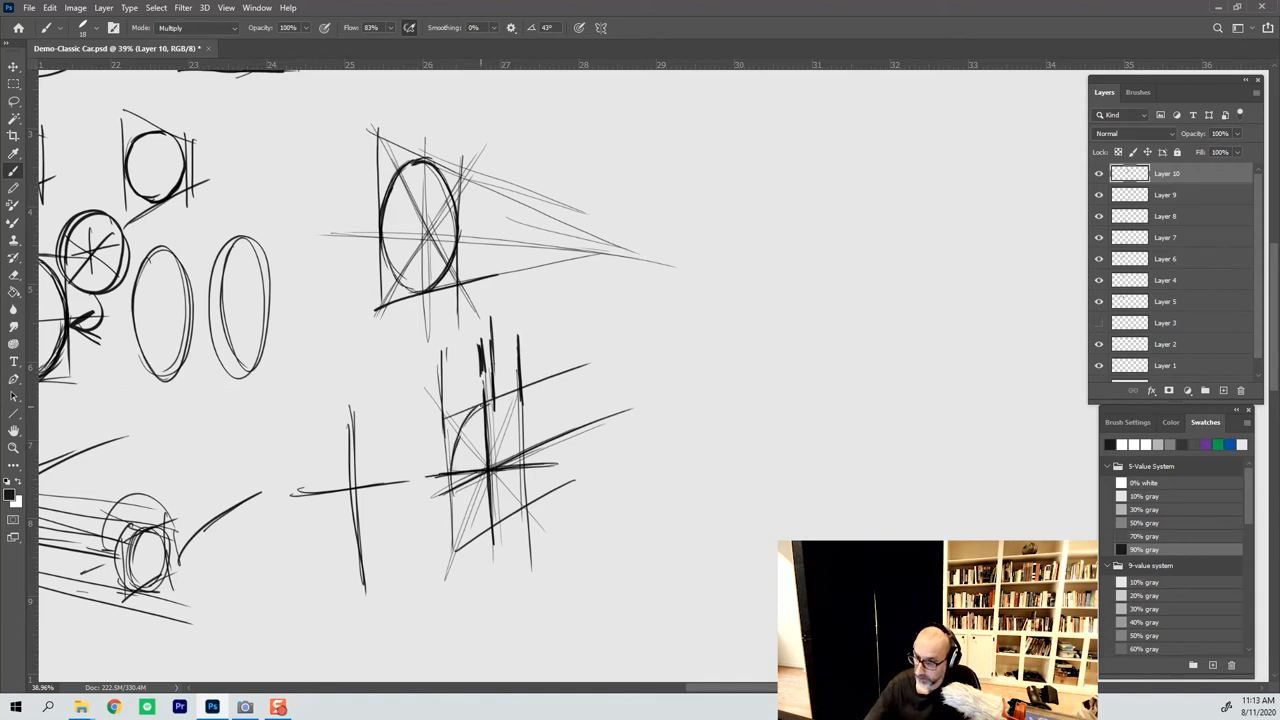
{"action": "left_click_drag", "start_coordinate": [460, 470], "coordinate": [510, 415]}
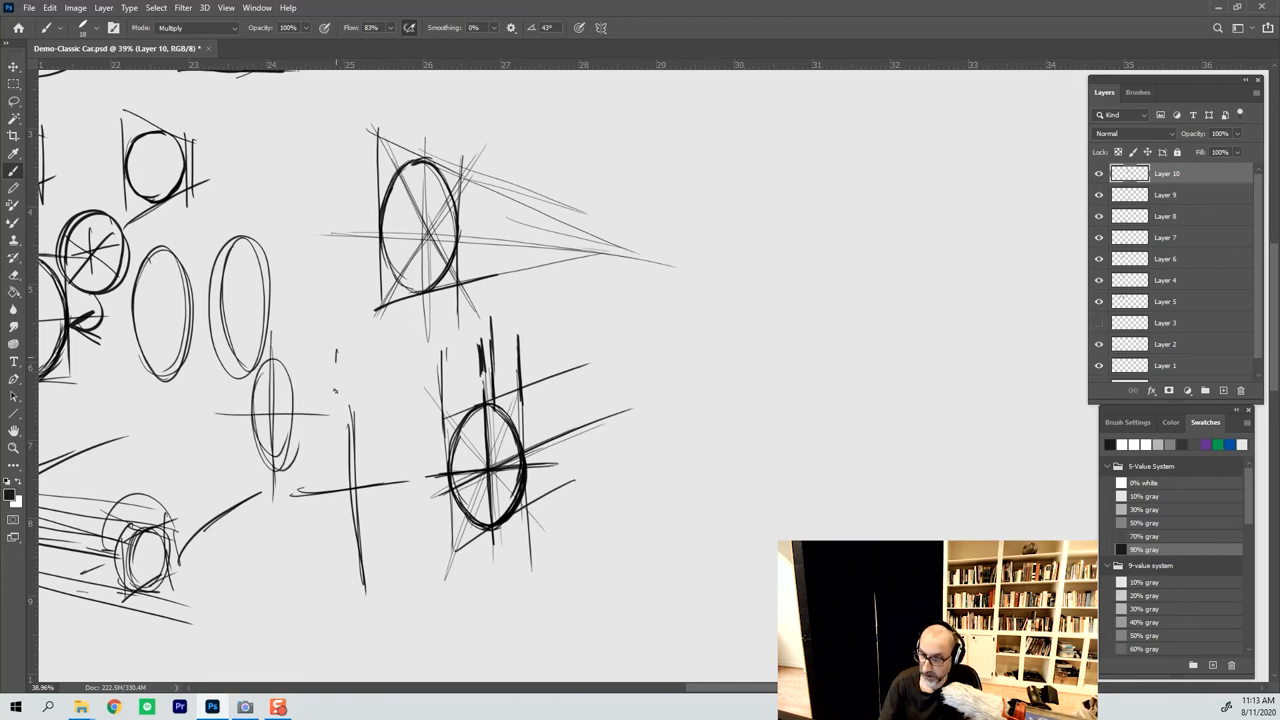
- Frame the neighbouring cross with a narrow foreshortened plane
{"action": "left_click_drag", "start_coordinate": [340, 345], "coordinate": [390, 490]}
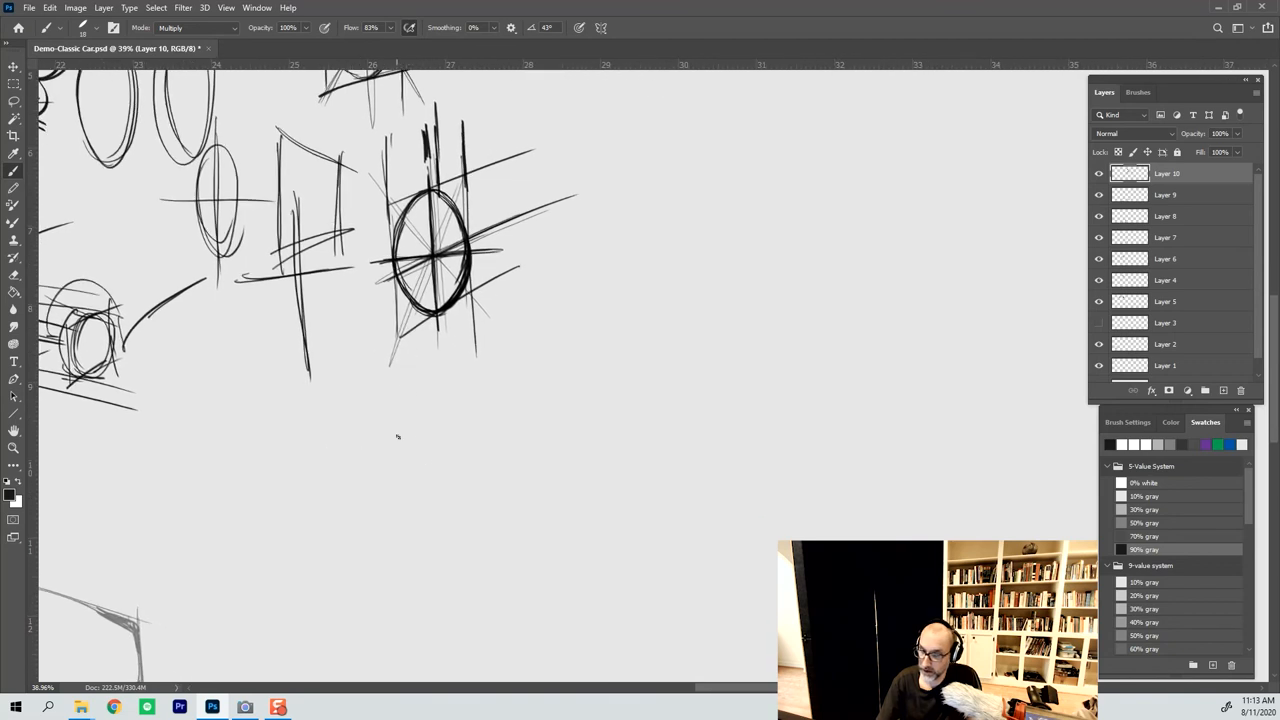
{"action": "mouse_move", "coordinate": [364, 461]}
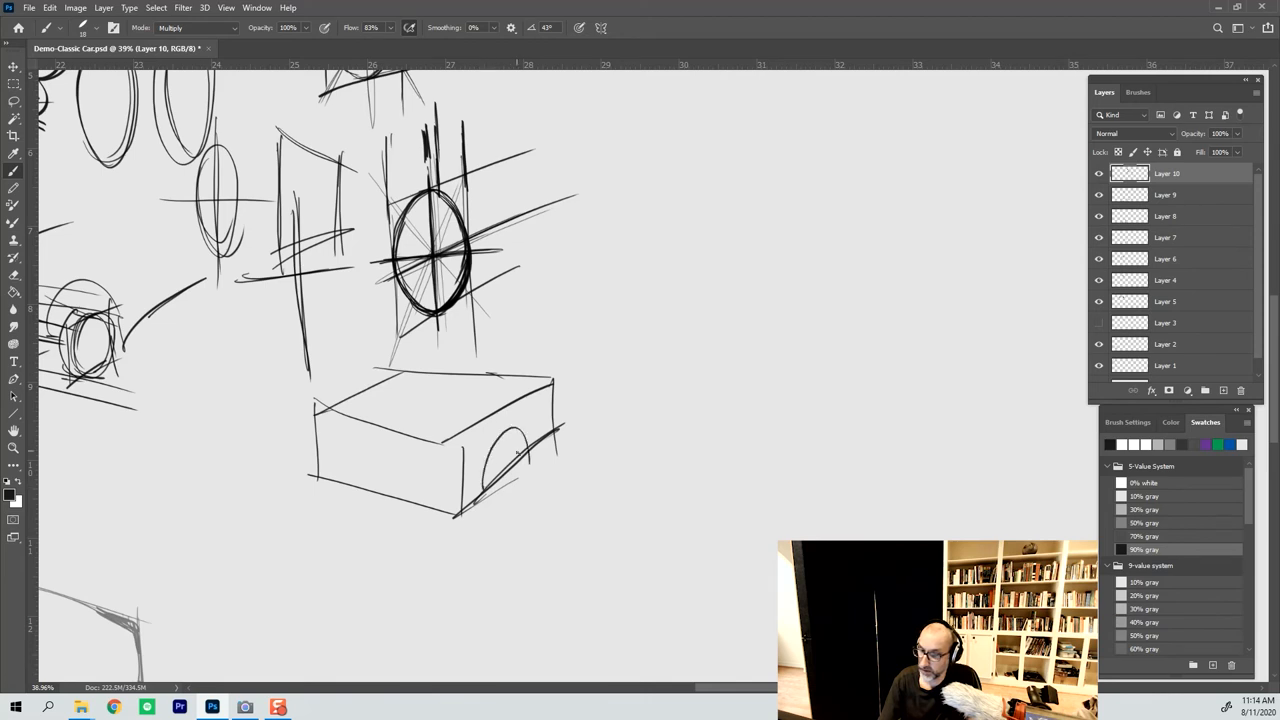
- Refine the car-body box edges, then add two upright rectangles and a small vertical cylinder
{"action": "left_click_drag", "start_coordinate": [320, 455], "coordinate": [510, 490]}
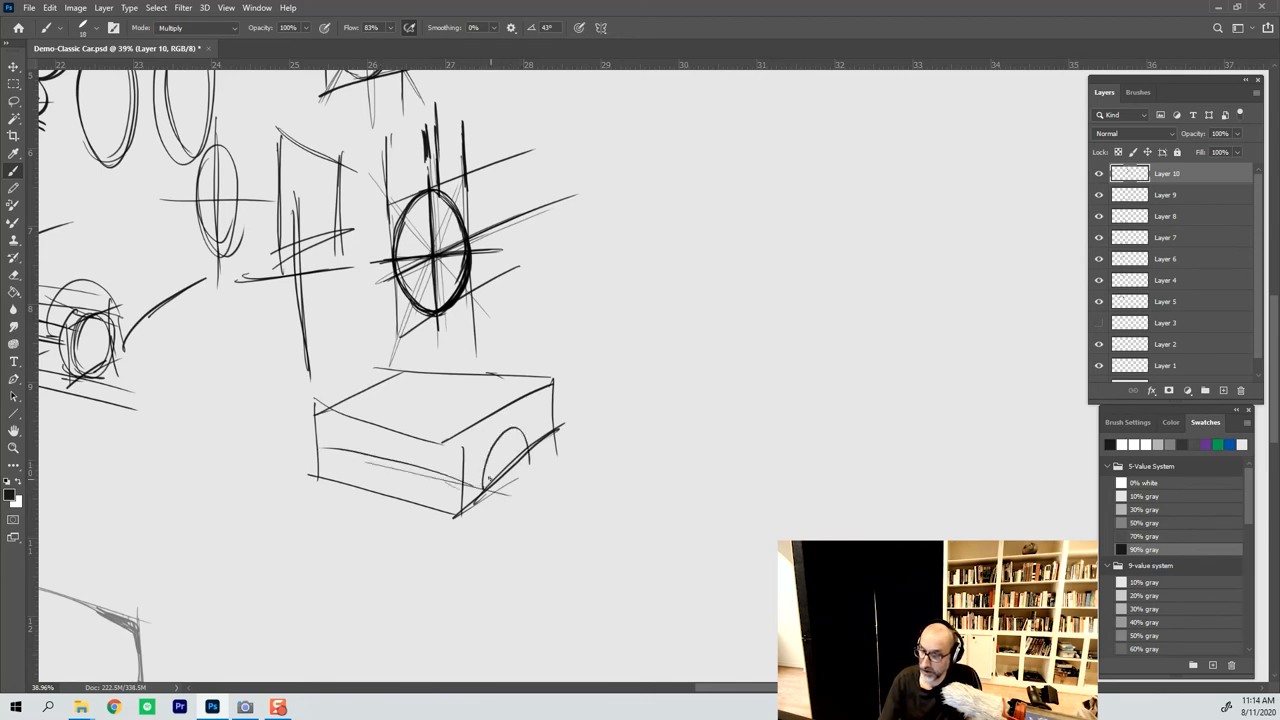
{"action": "left_click_drag", "start_coordinate": [340, 428], "coordinate": [555, 460]}
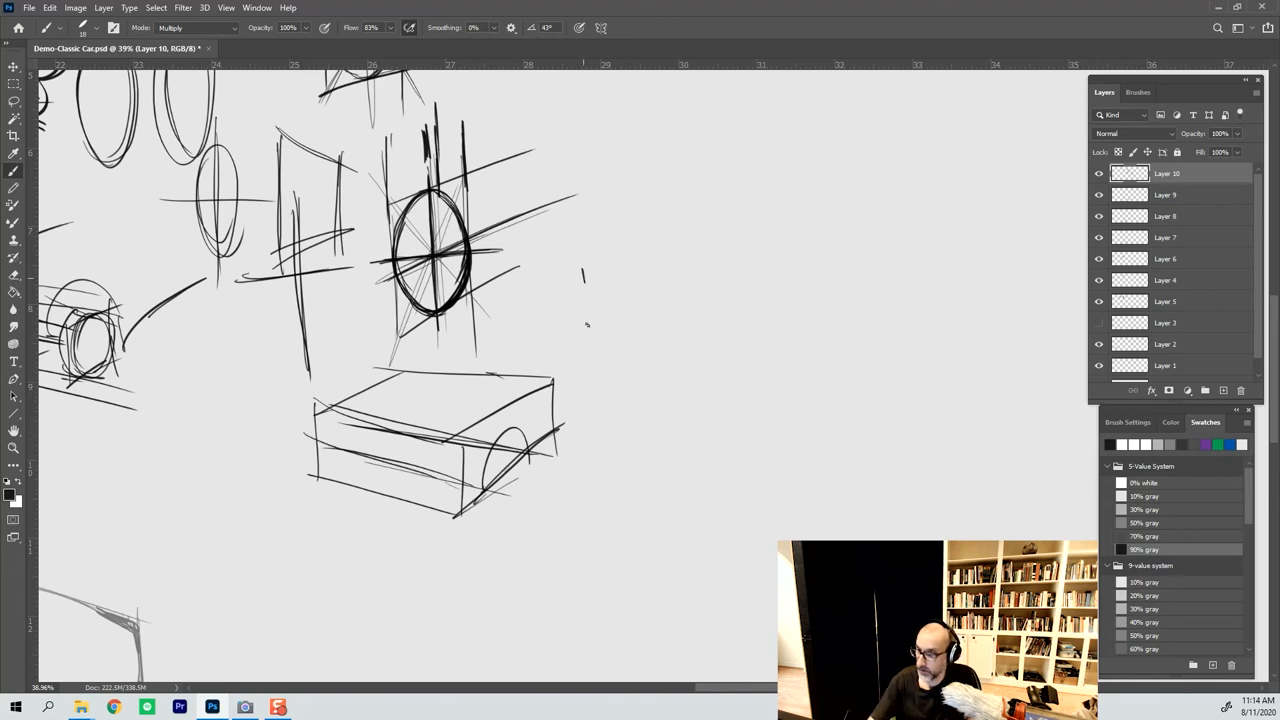
{"action": "left_click_drag", "start_coordinate": [578, 260], "coordinate": [630, 360]}
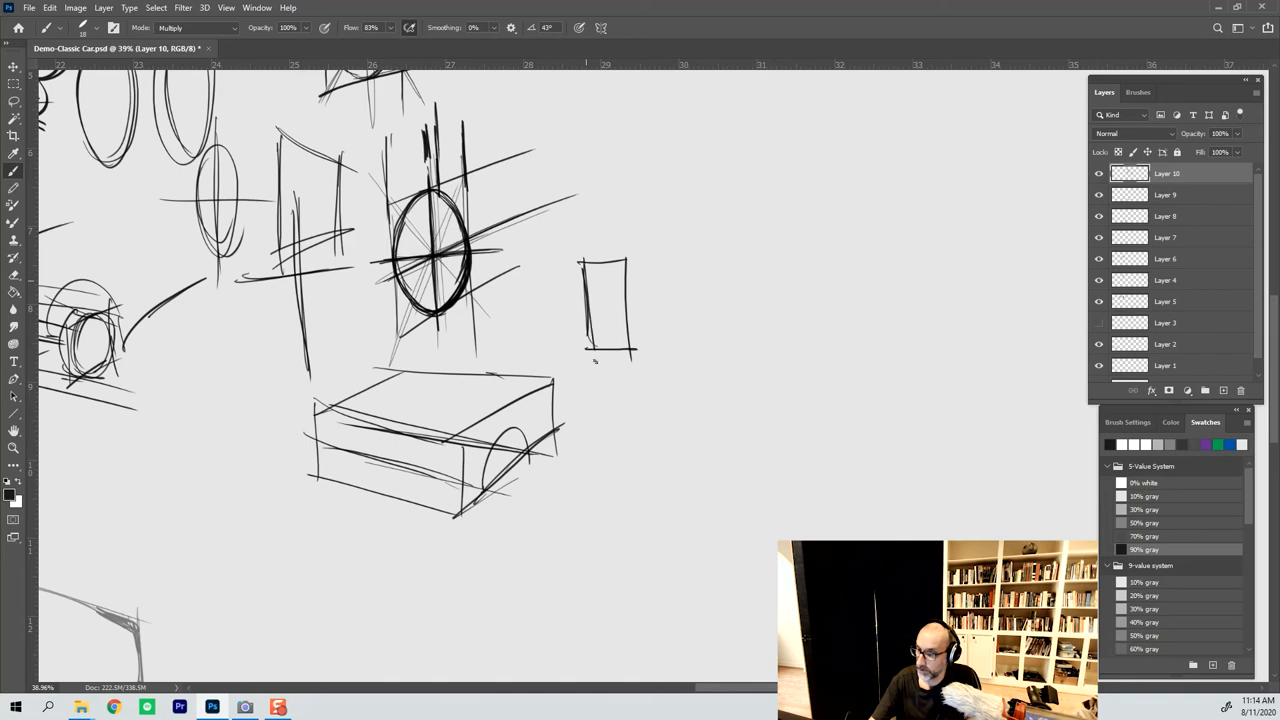
{"action": "left_click_drag", "start_coordinate": [610, 390], "coordinate": [630, 465]}
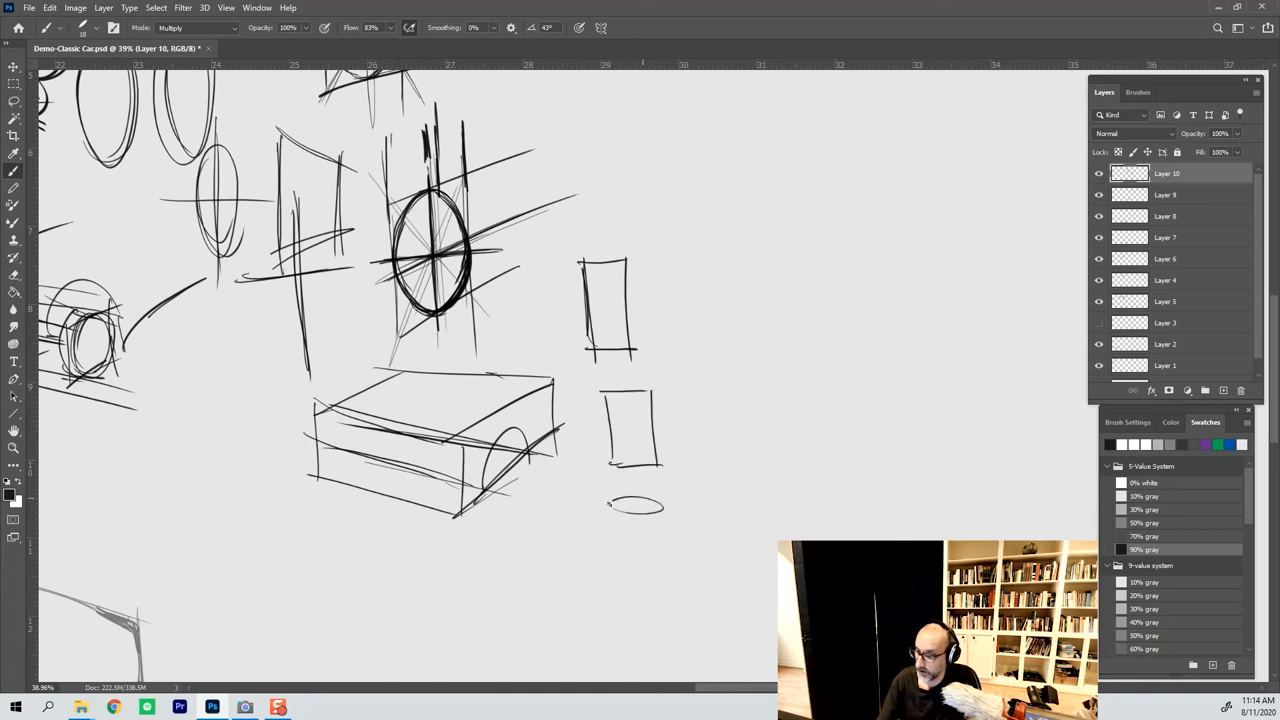
{"action": "left_click_drag", "start_coordinate": [610, 505], "coordinate": [665, 580]}
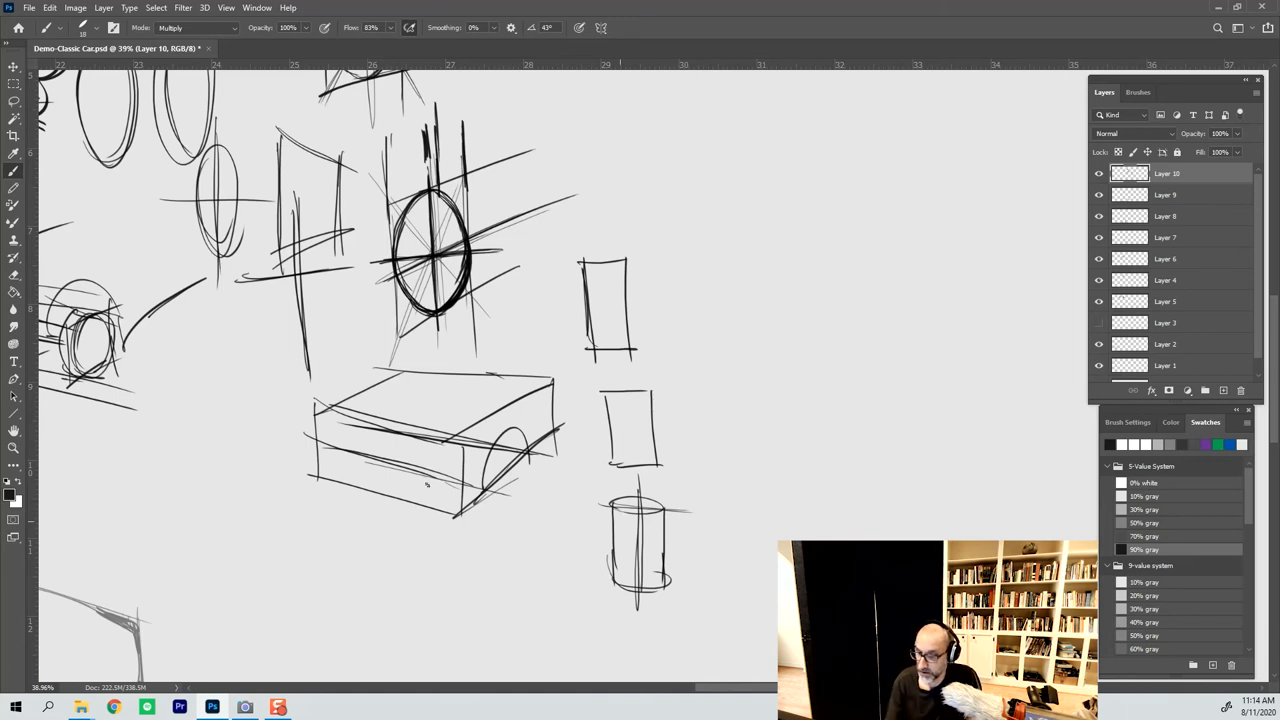
{"action": "left_click_drag", "start_coordinate": [320, 458], "coordinate": [555, 510]}
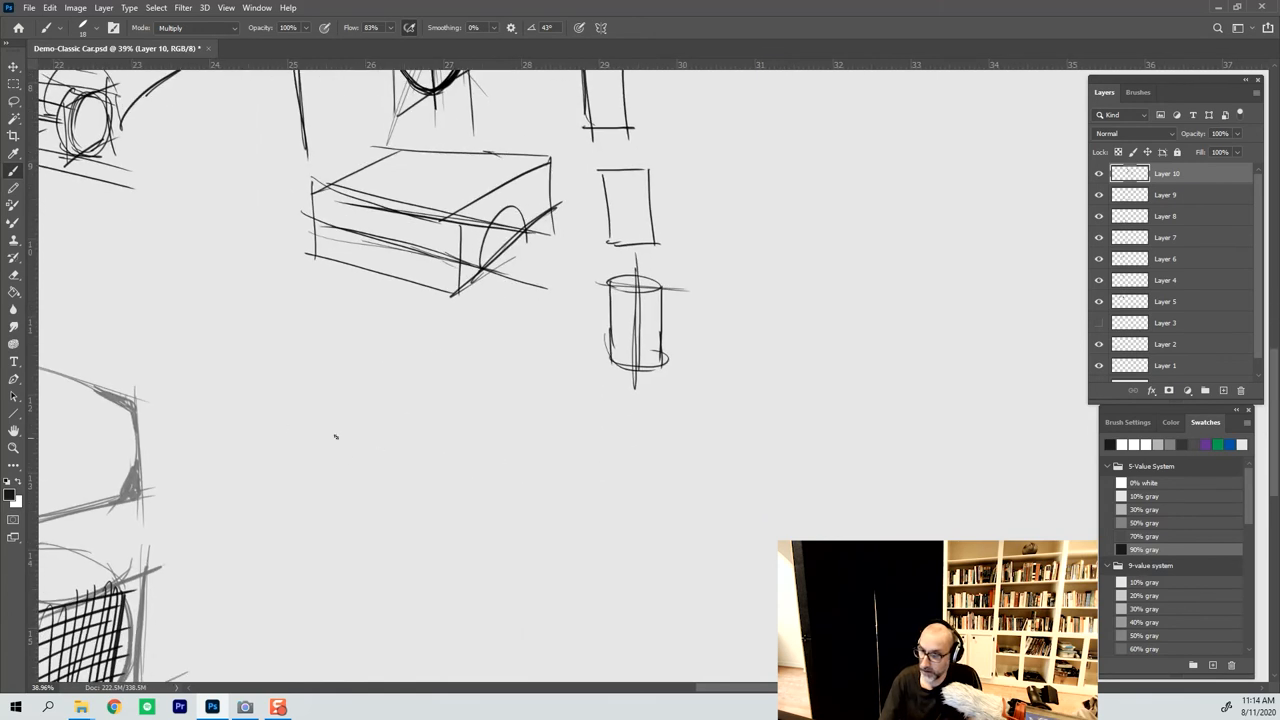
- Sketch a long tilted cylinder with converging lines, end caps, and a bold axis-crossed end ellipse
{"action": "left_click_drag", "start_coordinate": [330, 355], "coordinate": [530, 495]}
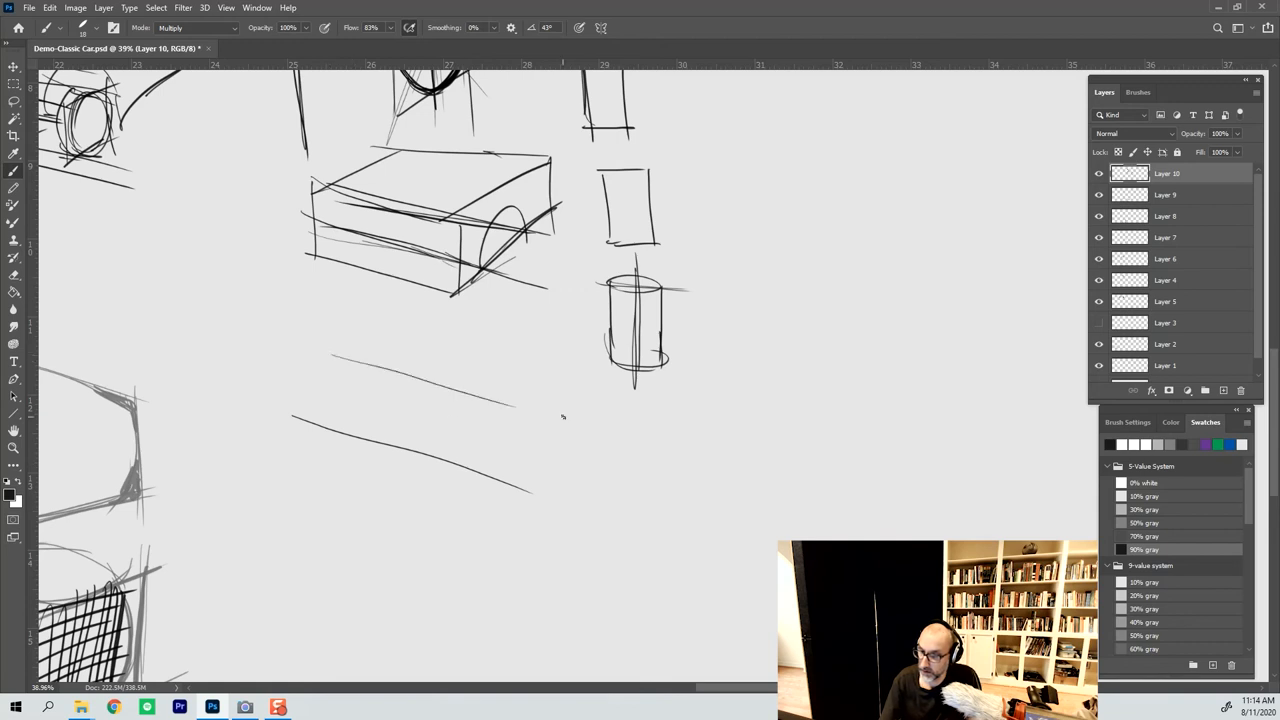
{"action": "left_click_drag", "start_coordinate": [310, 345], "coordinate": [575, 425]}
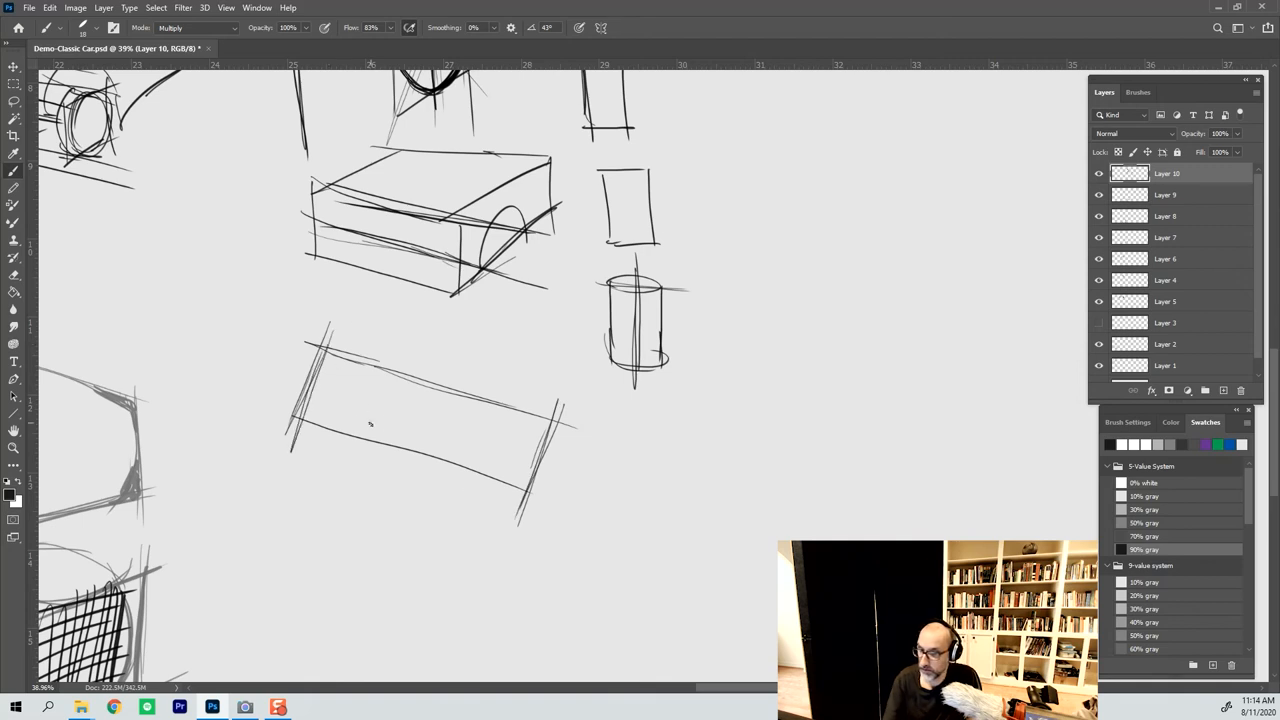
{"action": "left_click_drag", "start_coordinate": [285, 378], "coordinate": [575, 462]}
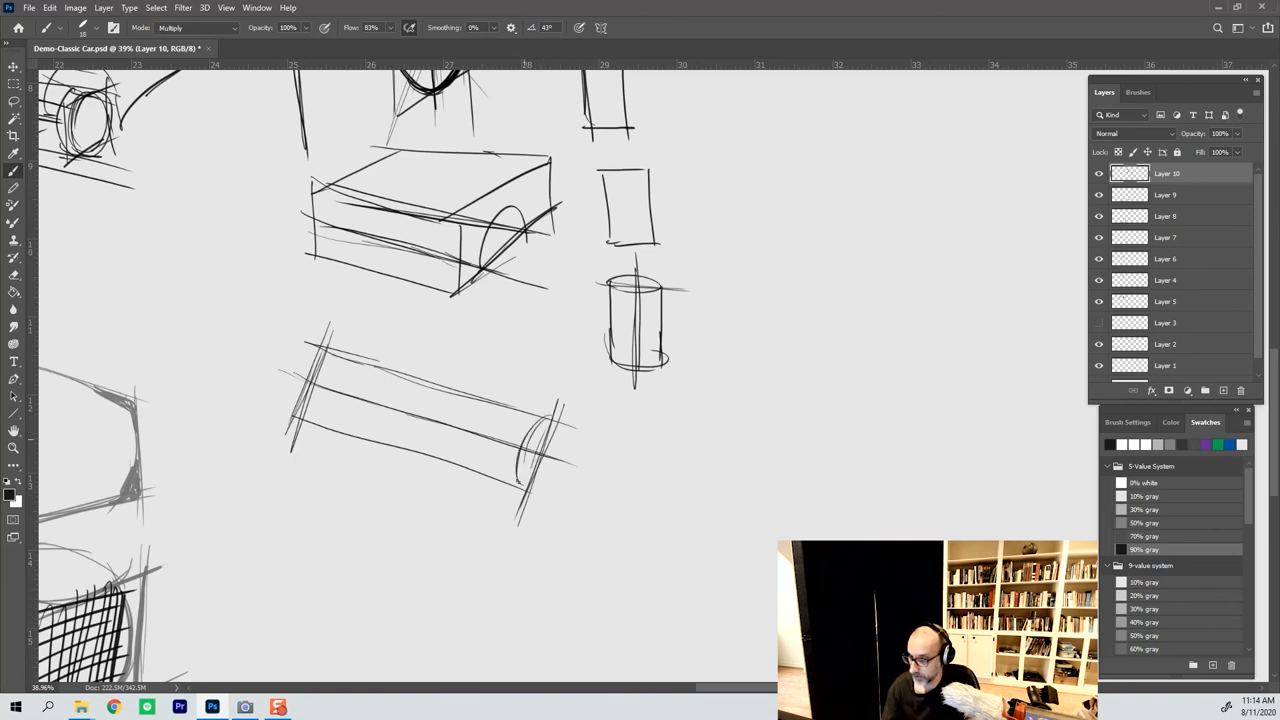
{"action": "left_click_drag", "start_coordinate": [515, 420], "coordinate": [570, 490]}
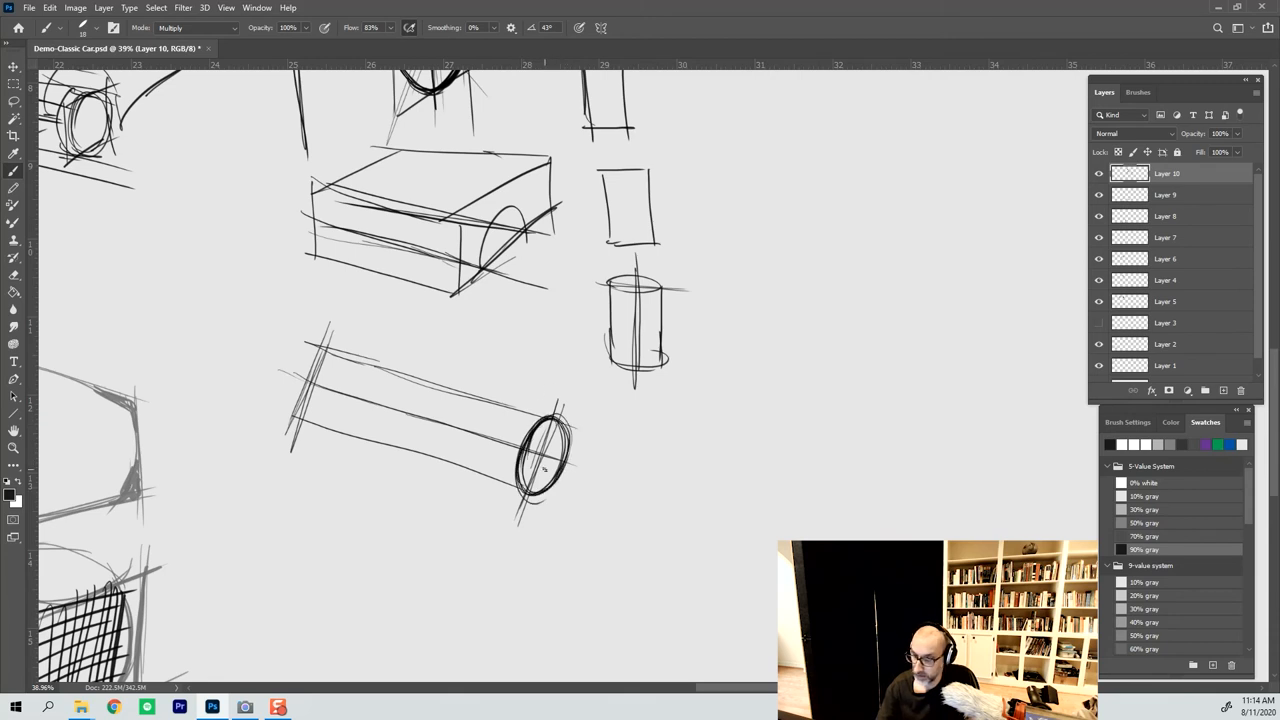
{"action": "left_click_drag", "start_coordinate": [535, 330], "coordinate": [535, 385]}
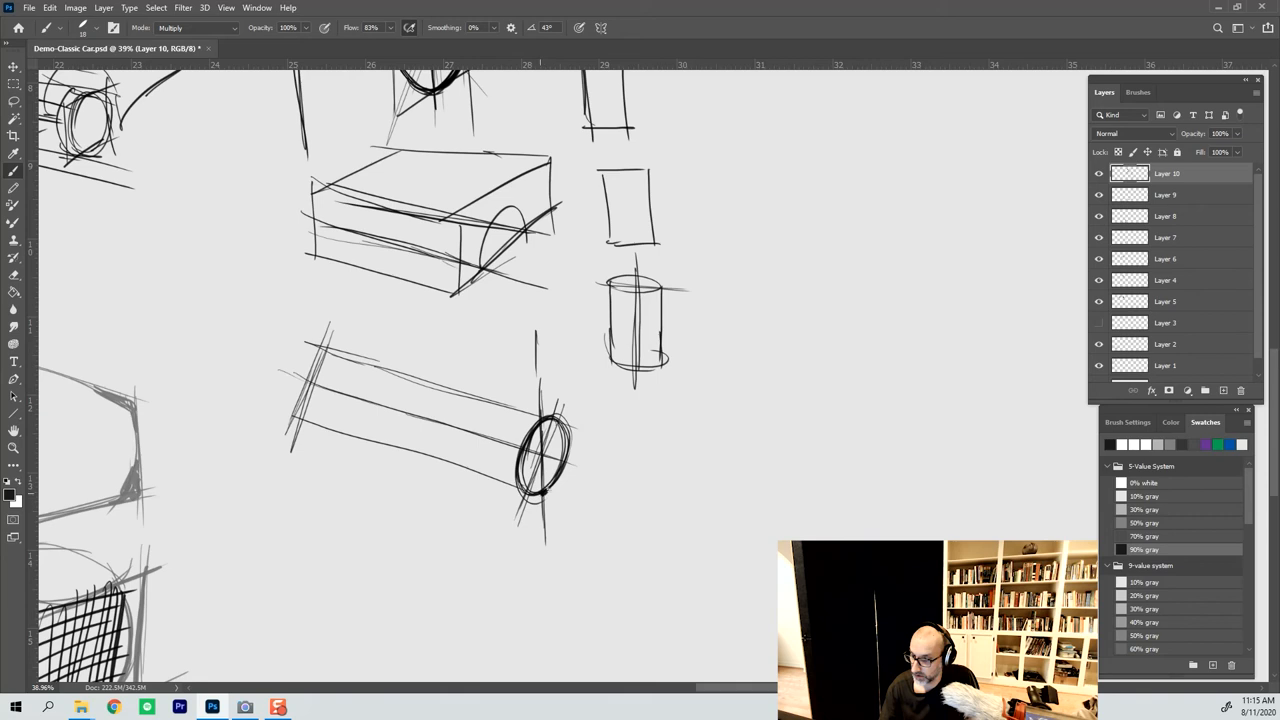
- Draw a fender curve and rough car-body outline around the wheel ellipse
{"action": "left_click_drag", "start_coordinate": [545, 490], "coordinate": [575, 515]}
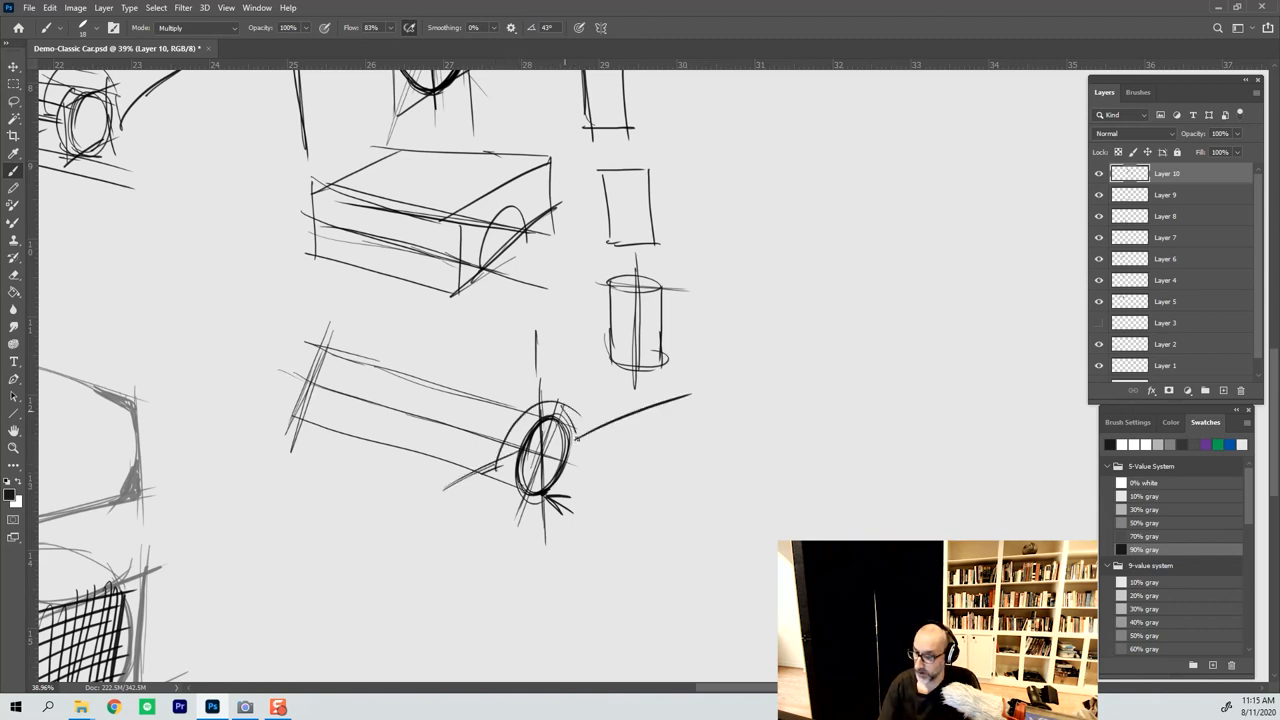
{"action": "left_click_drag", "start_coordinate": [275, 455], "coordinate": [680, 390]}
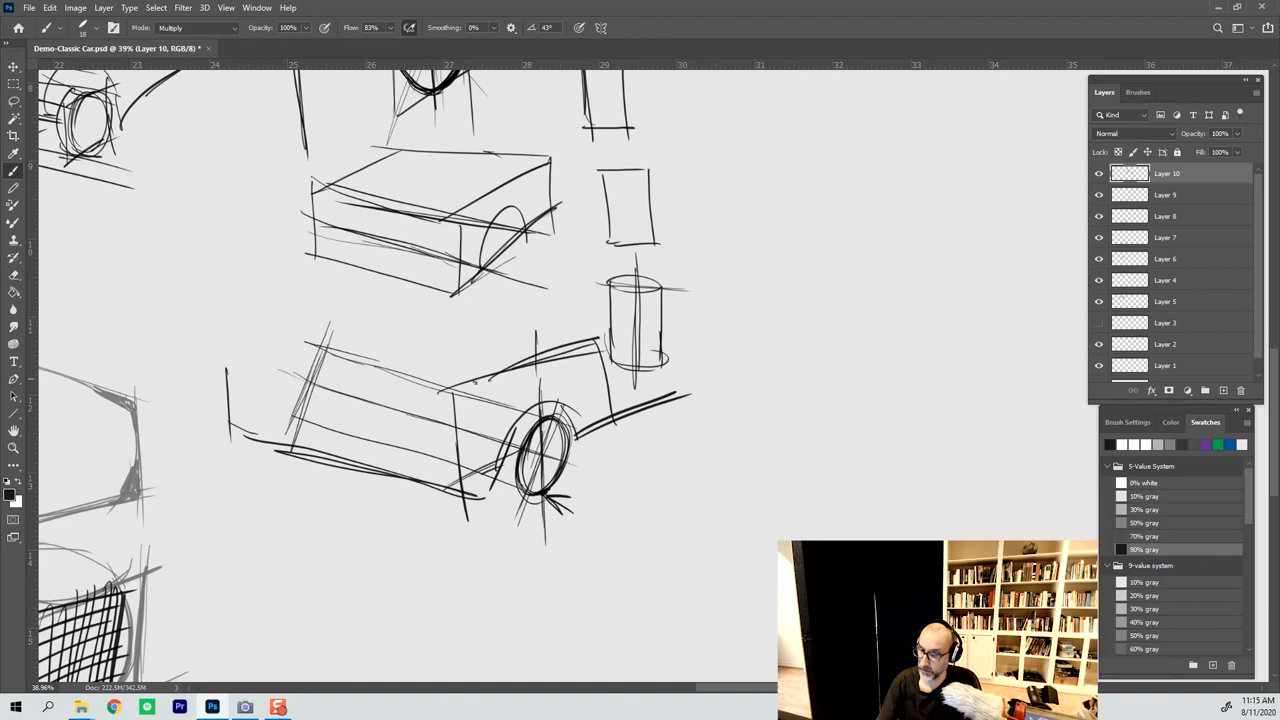
{"action": "left_click_drag", "start_coordinate": [230, 330], "coordinate": [615, 435]}
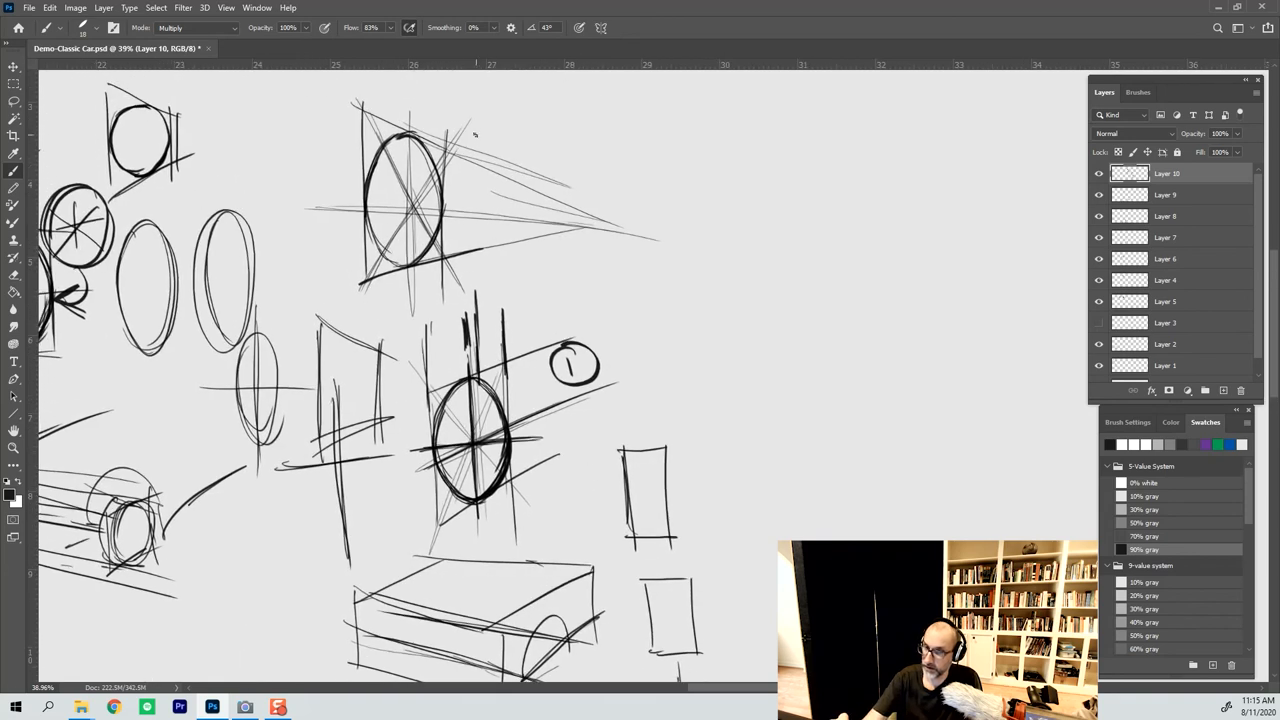
{"action": "mouse_move", "coordinate": [390, 194]}
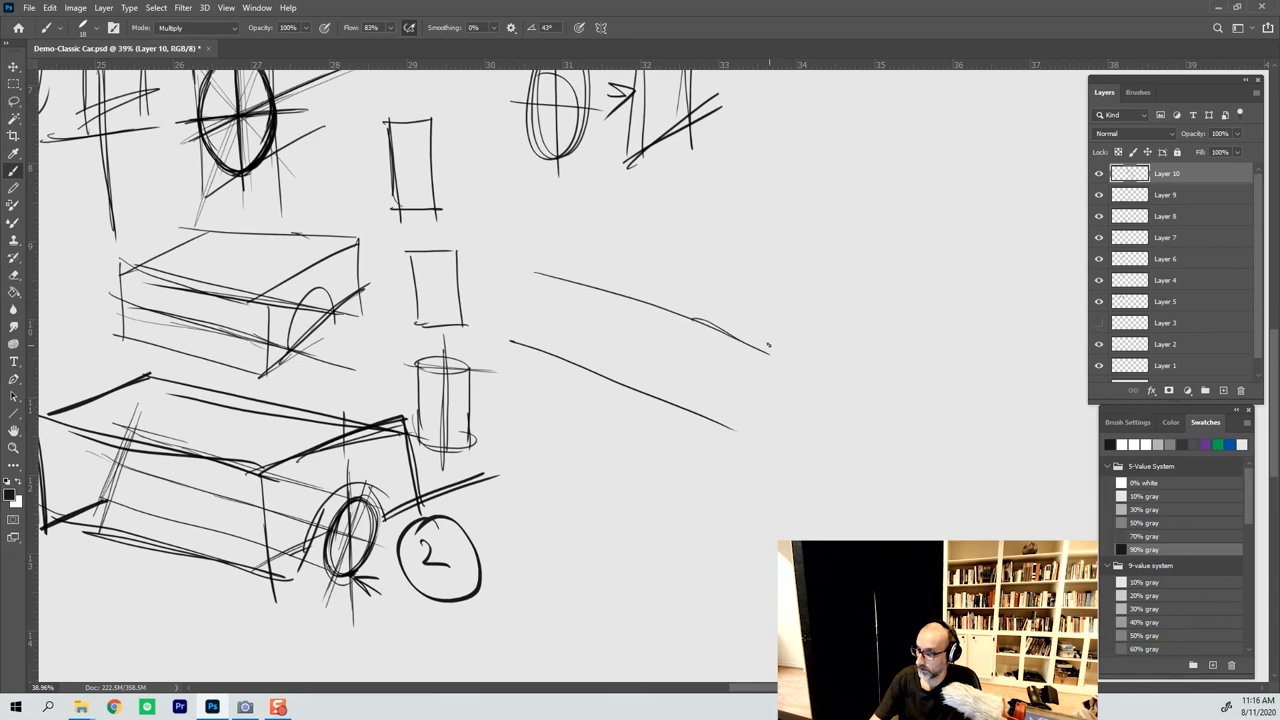
- Cap the converging lines with a boxed ellipse, add a linking arrow and an axis line
{"action": "left_click_drag", "start_coordinate": [740, 330], "coordinate": [760, 440]}
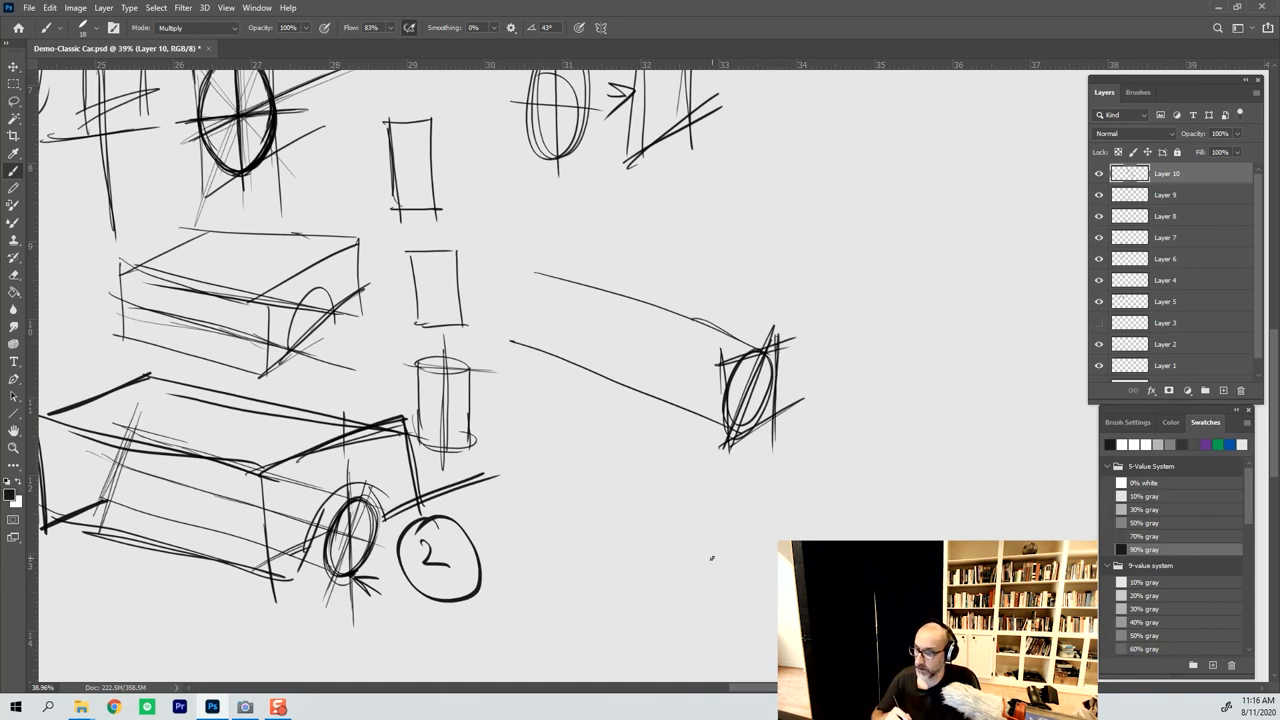
{"action": "left_click_drag", "start_coordinate": [712, 558], "coordinate": [601, 590]}
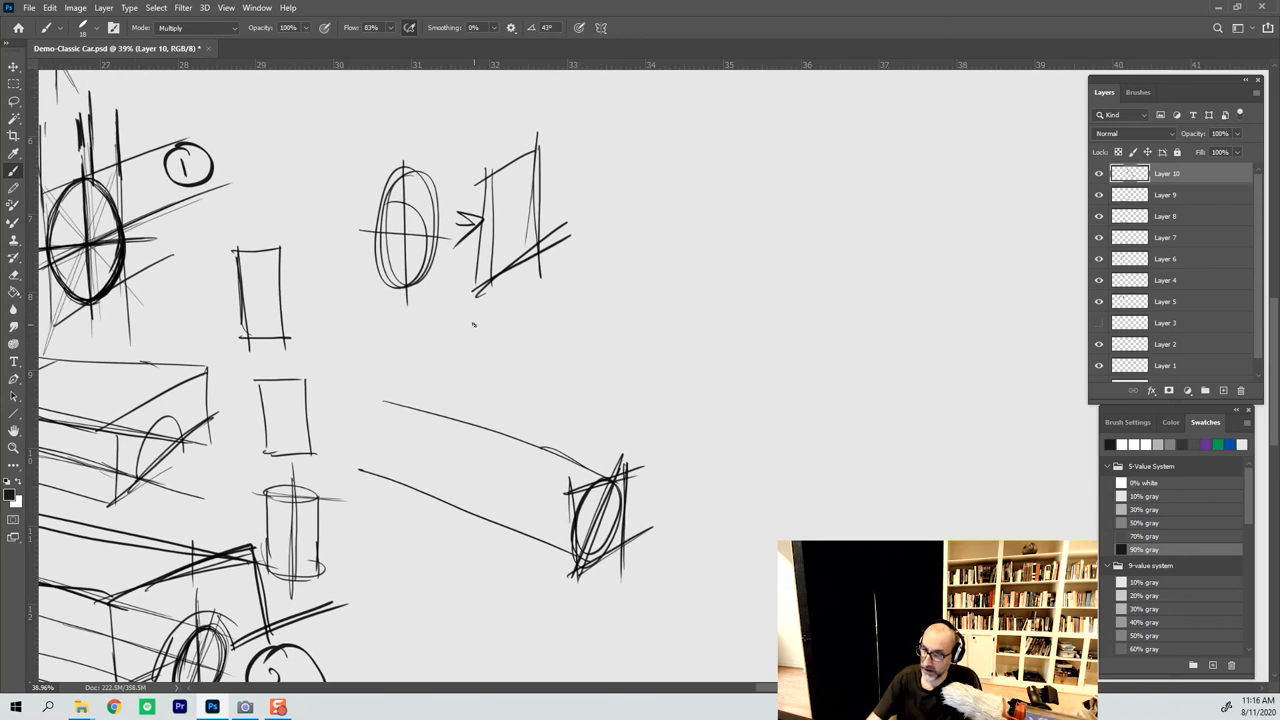
{"action": "left_click_drag", "start_coordinate": [455, 310], "coordinate": [530, 425]}
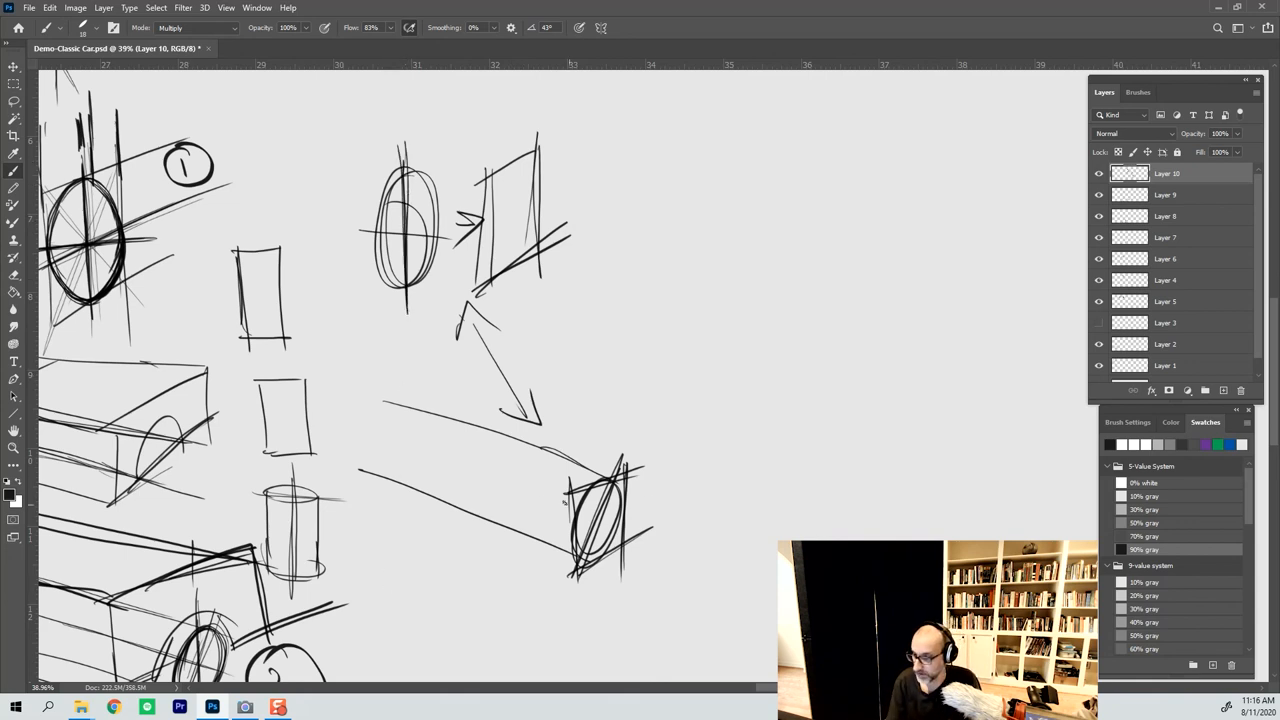
{"action": "left_click_drag", "start_coordinate": [540, 498], "coordinate": [685, 558]}
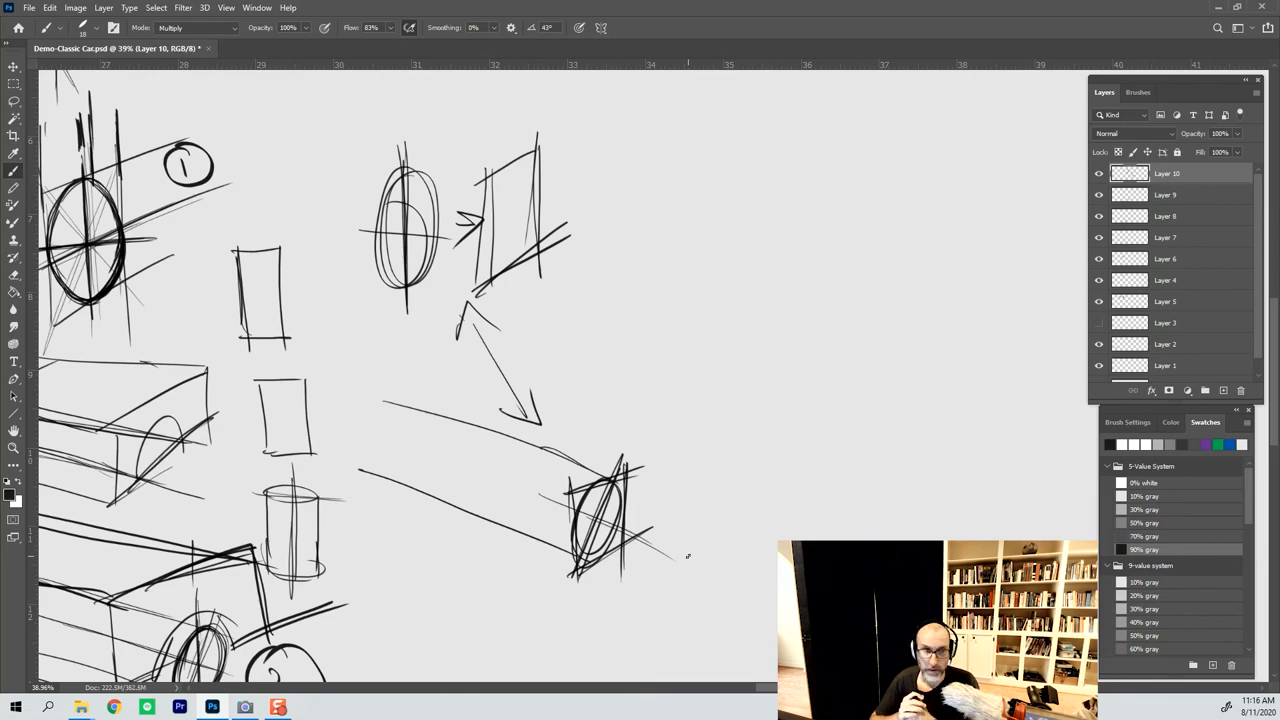